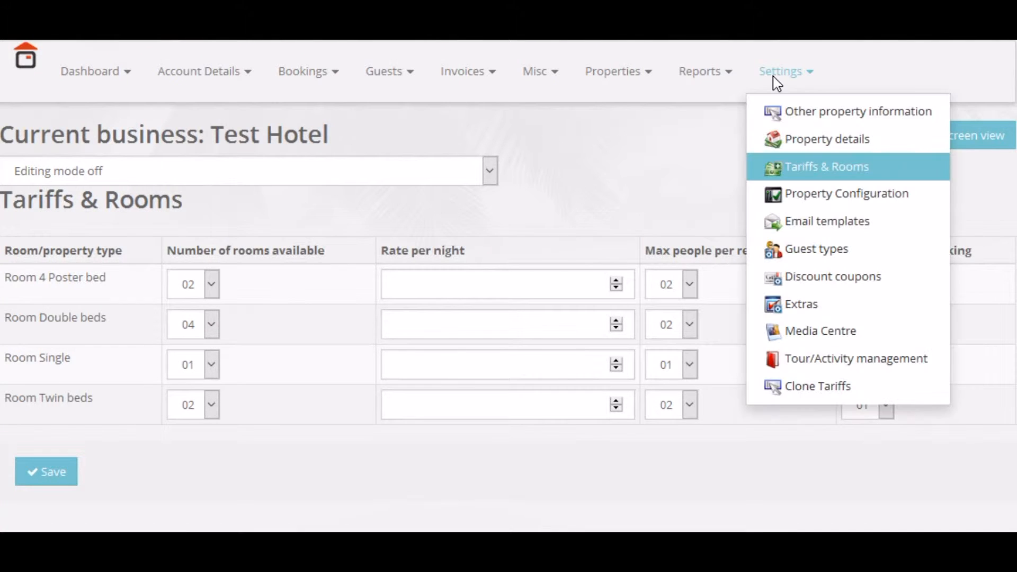
mouse_move(792, 203)
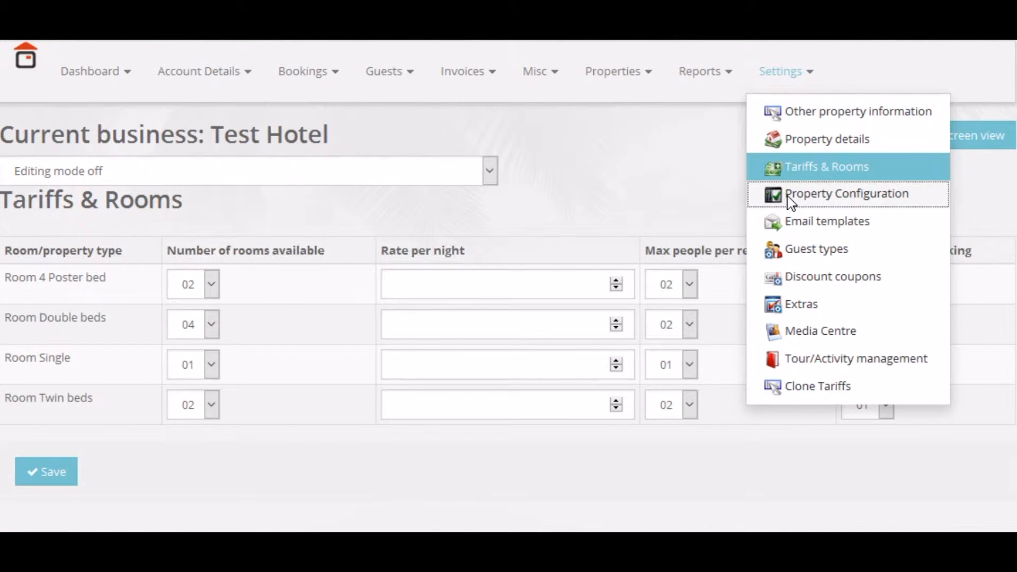
Step: Switch Test Hotel's Tariff Configuration Mode to Micromanage in Property Configuration
click(849, 193)
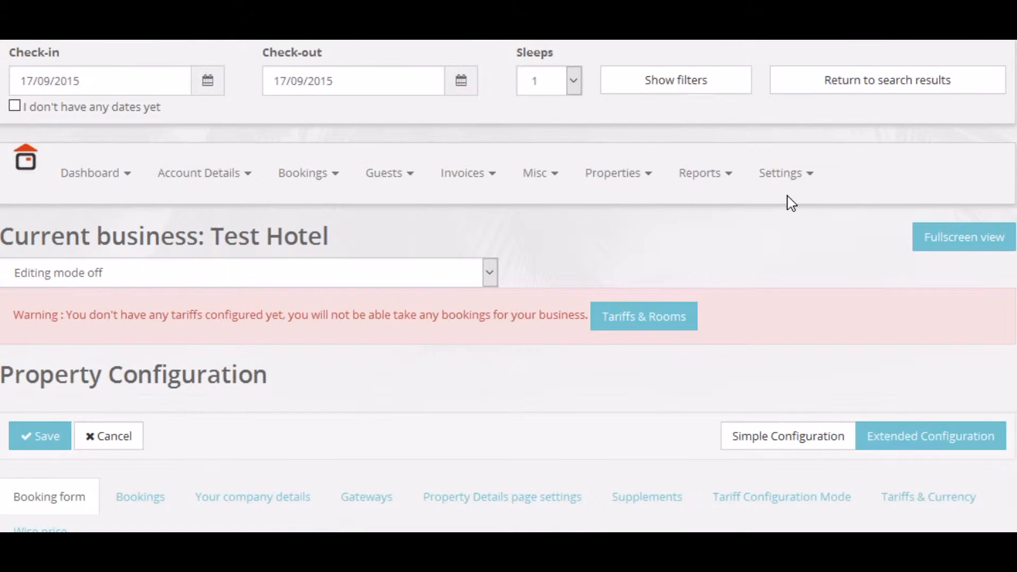
scroll(down, 3)
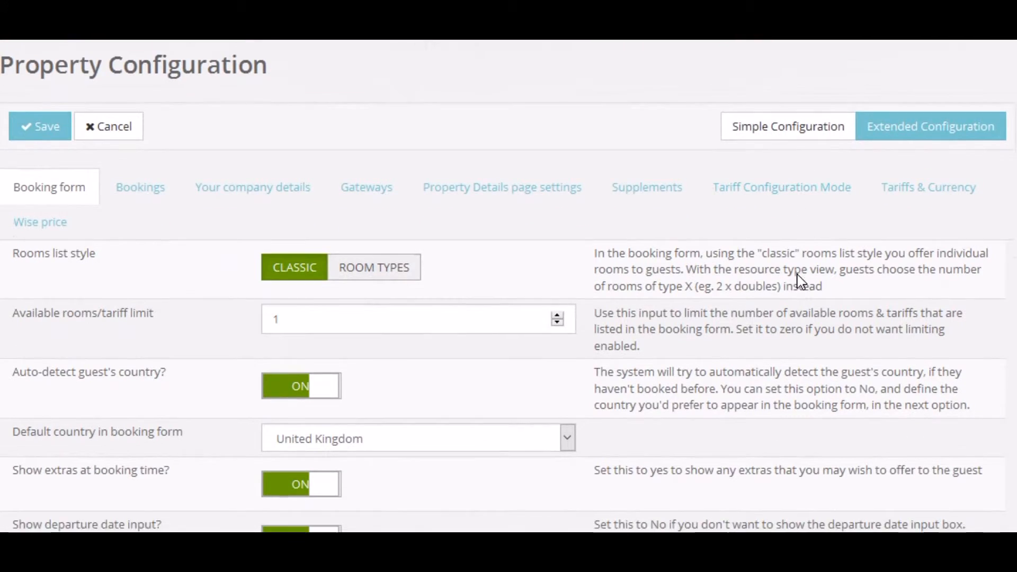
click(782, 187)
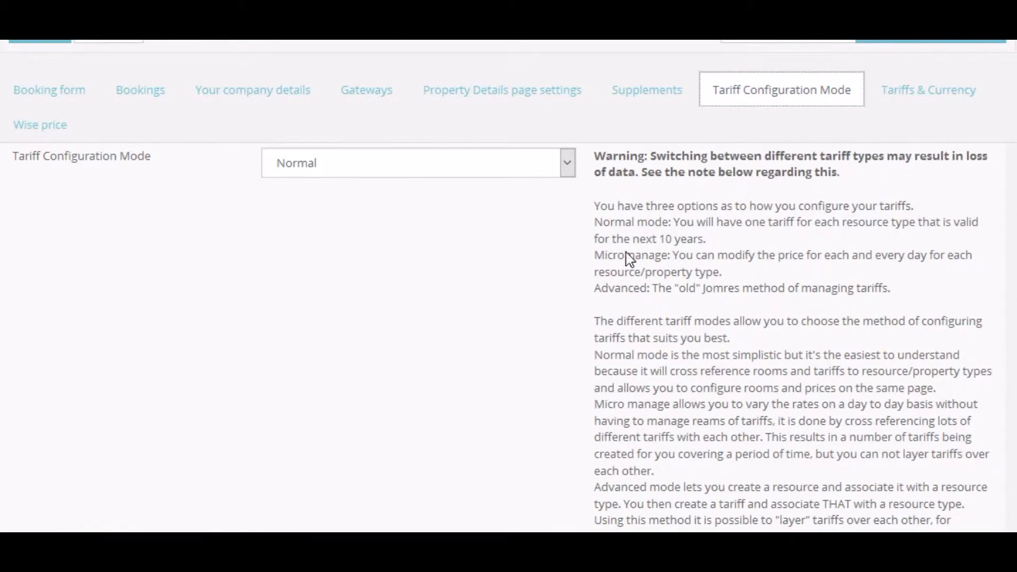
click(417, 163)
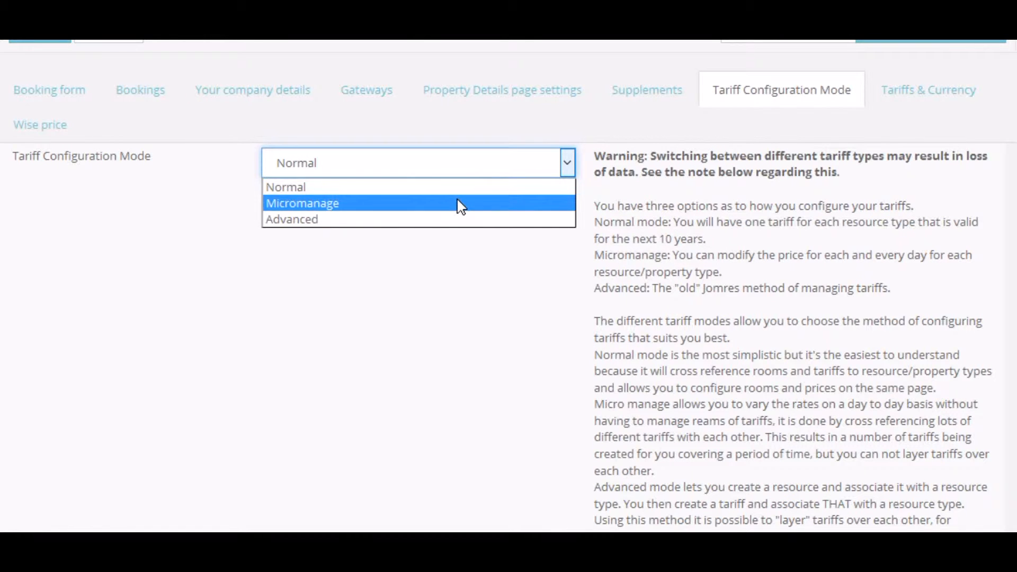
click(302, 202)
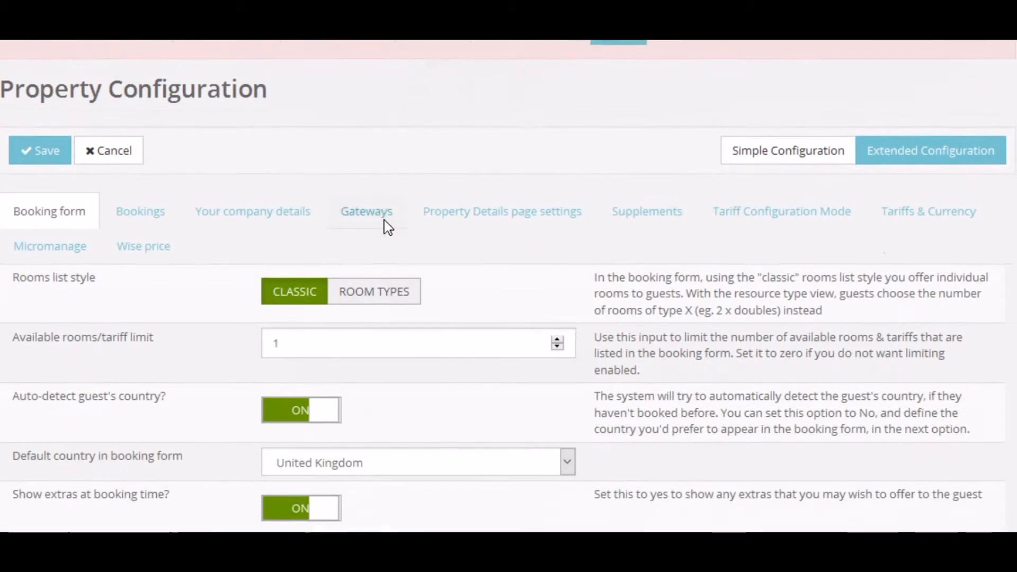
Step: Review the Rooms list, then reach the empty Tariffs list from the warning banner
click(781, 174)
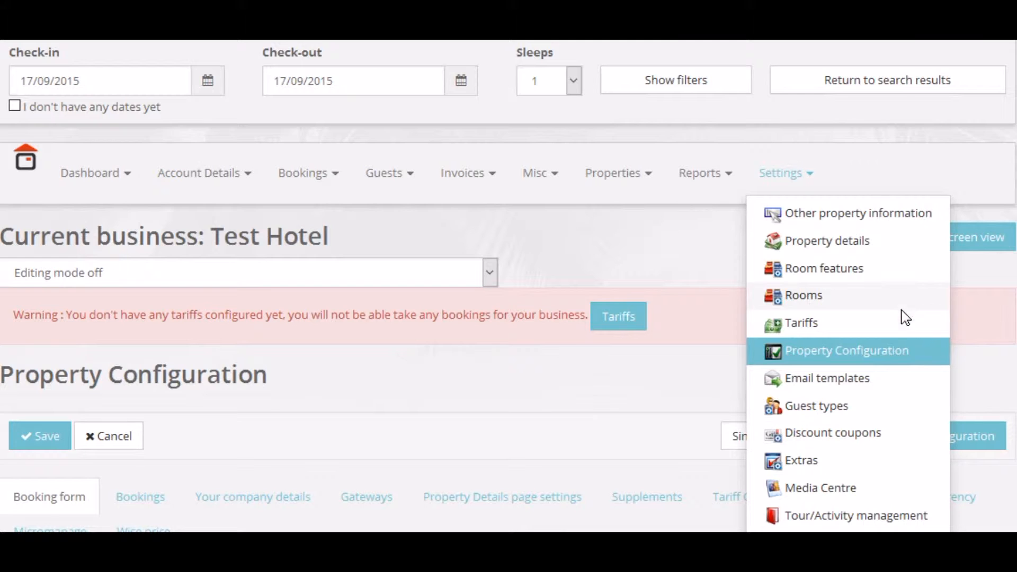
mouse_move(899, 333)
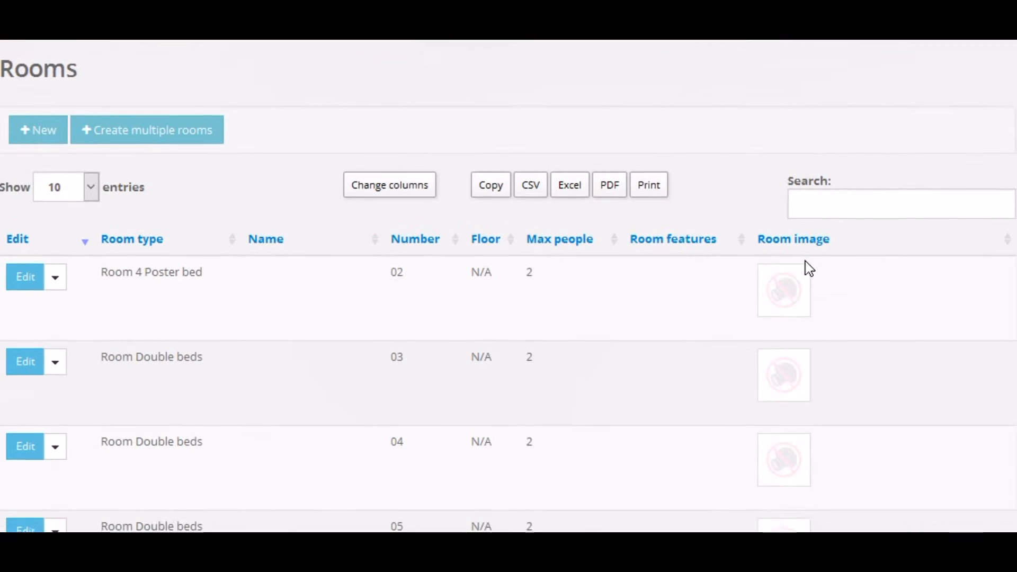
scroll(down, 3)
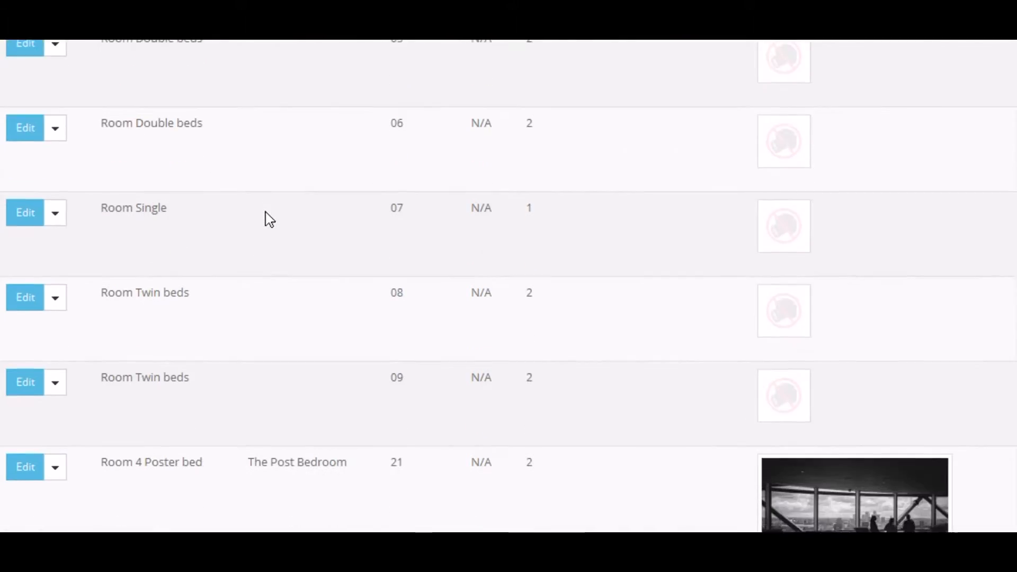
scroll(down, 3)
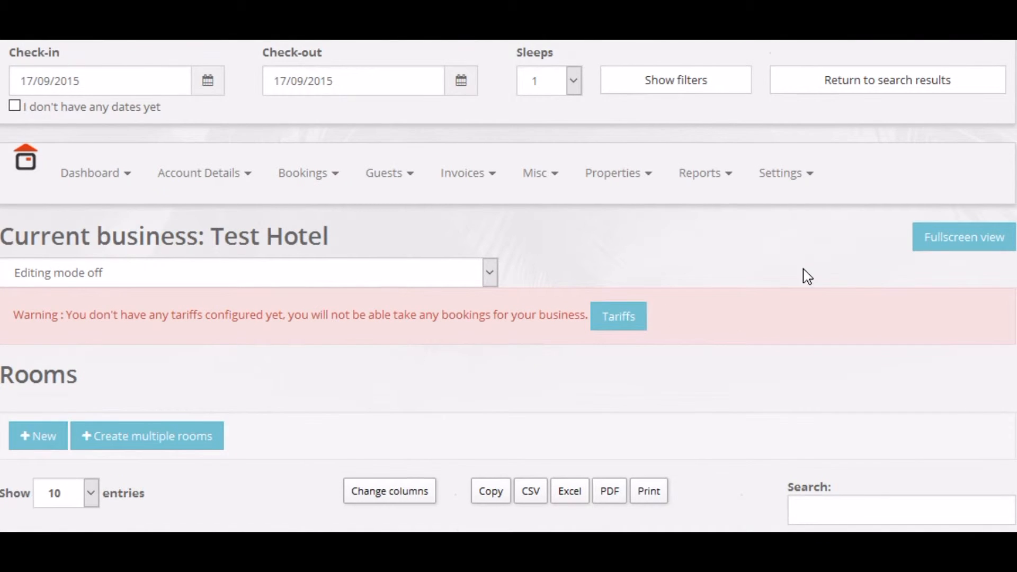
click(780, 172)
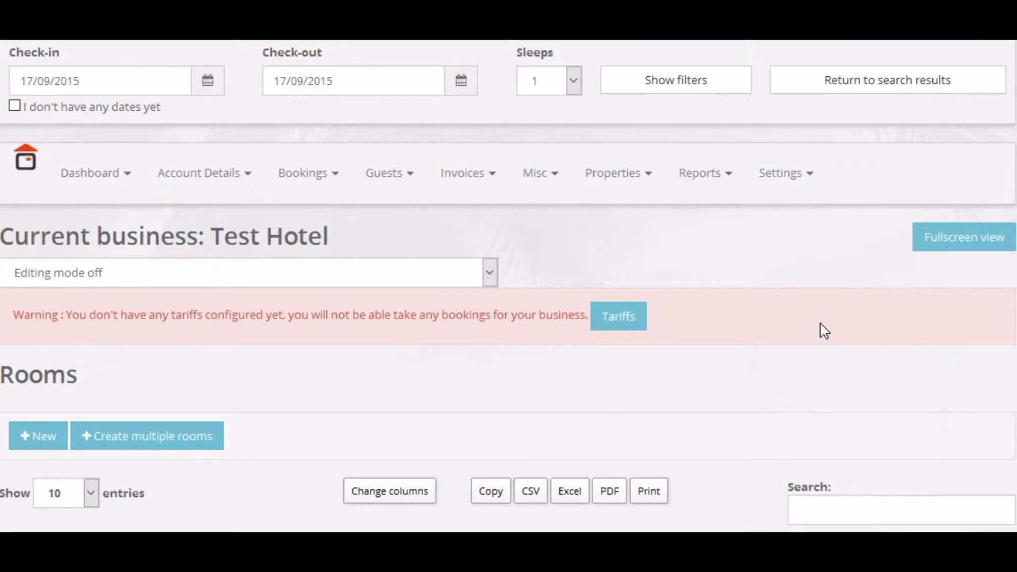
click(618, 315)
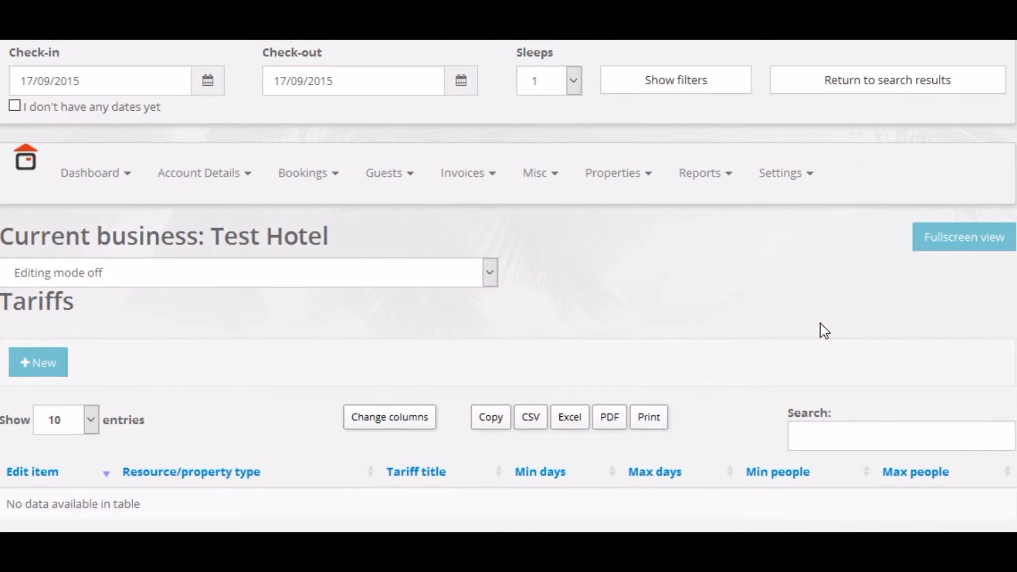
scroll(down, 3)
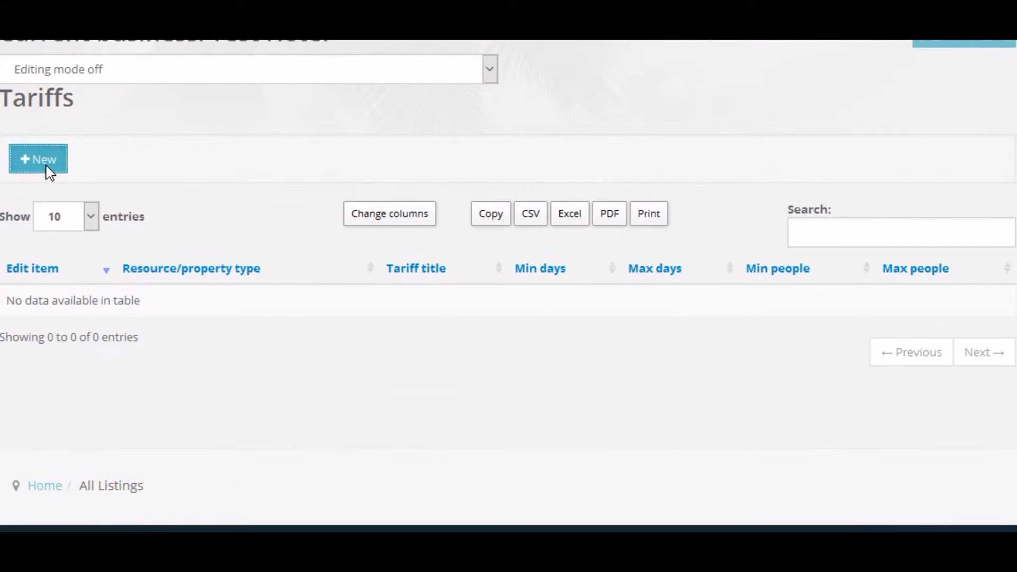
mouse_move(213, 171)
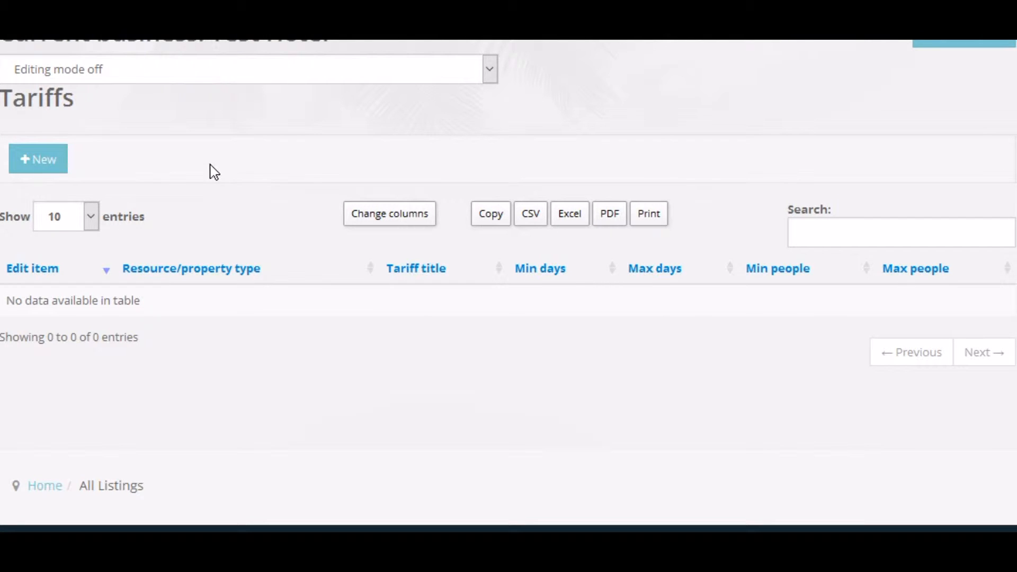
Step: Create a new tariff '4 Poster holiday weekend special' for Room 4 Poster bed with max 2 days
click(38, 159)
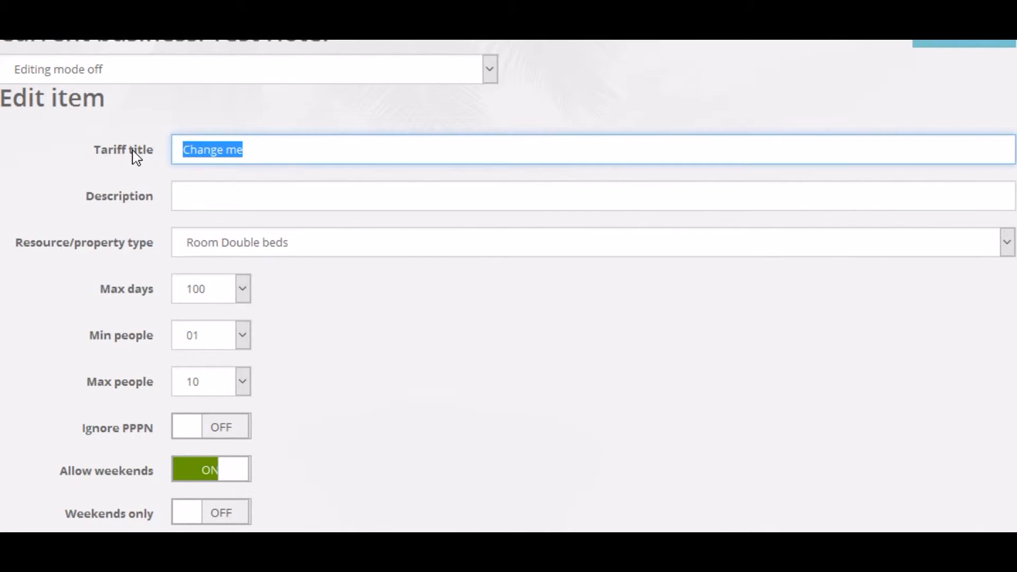
text(4)
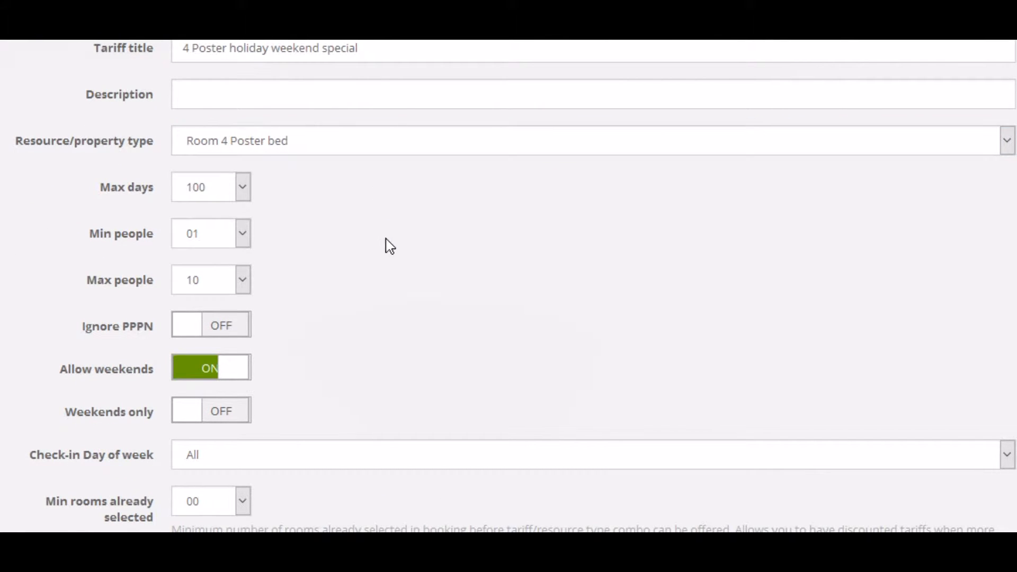
click(241, 186)
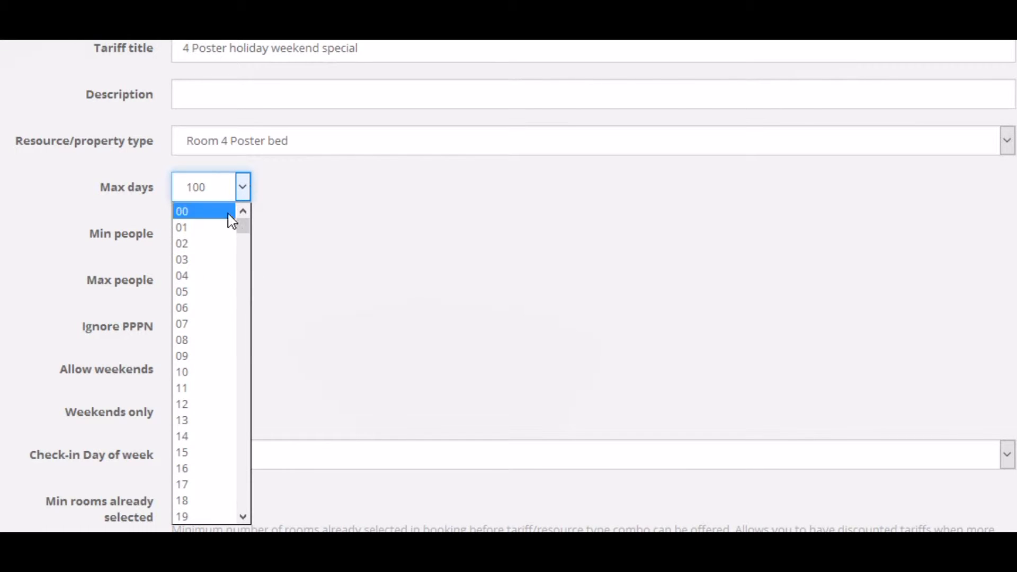
click(182, 244)
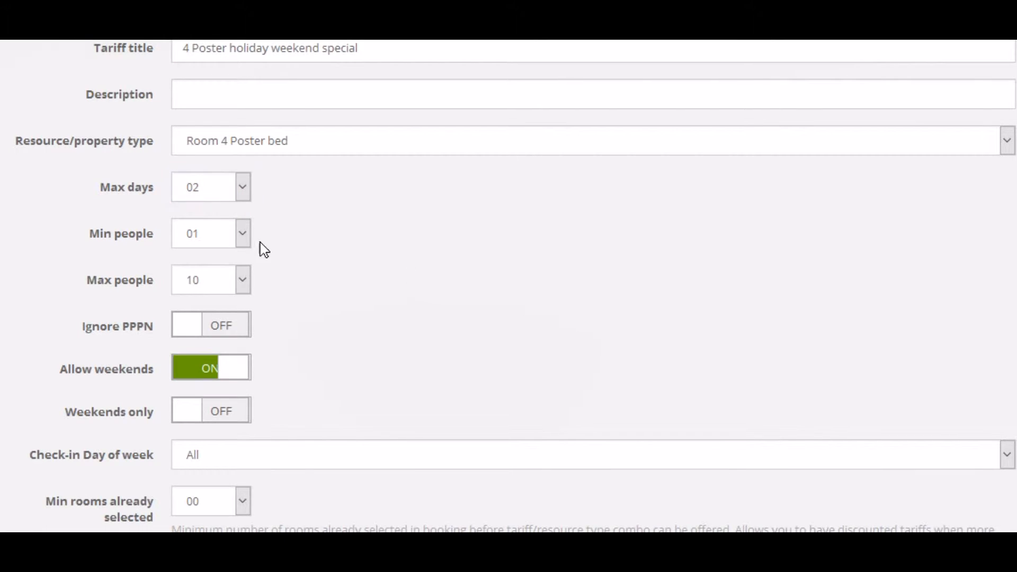
Step: Allow 2–4 people, weekends only, with Friday as the check-in day
click(211, 233)
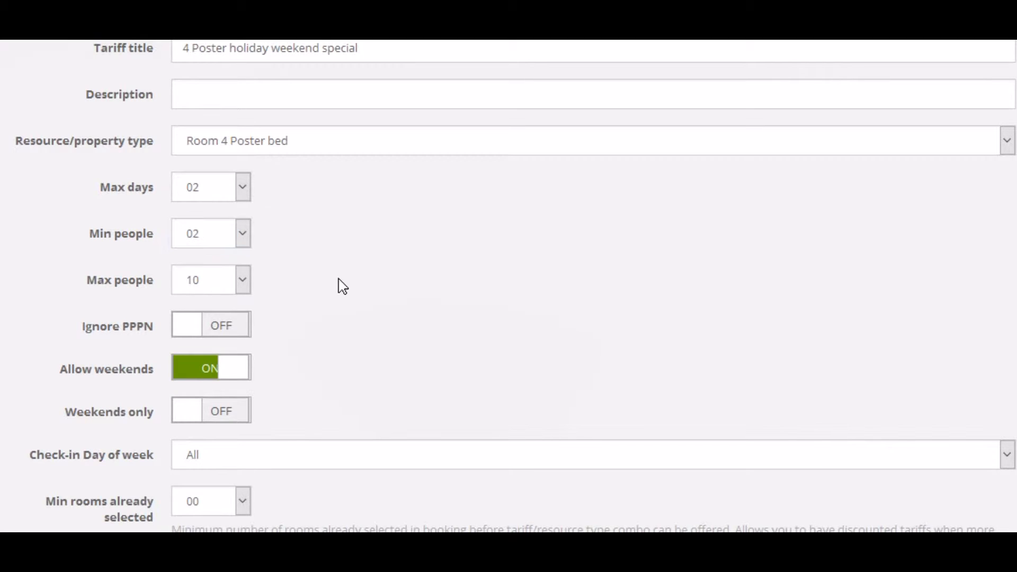
click(211, 279)
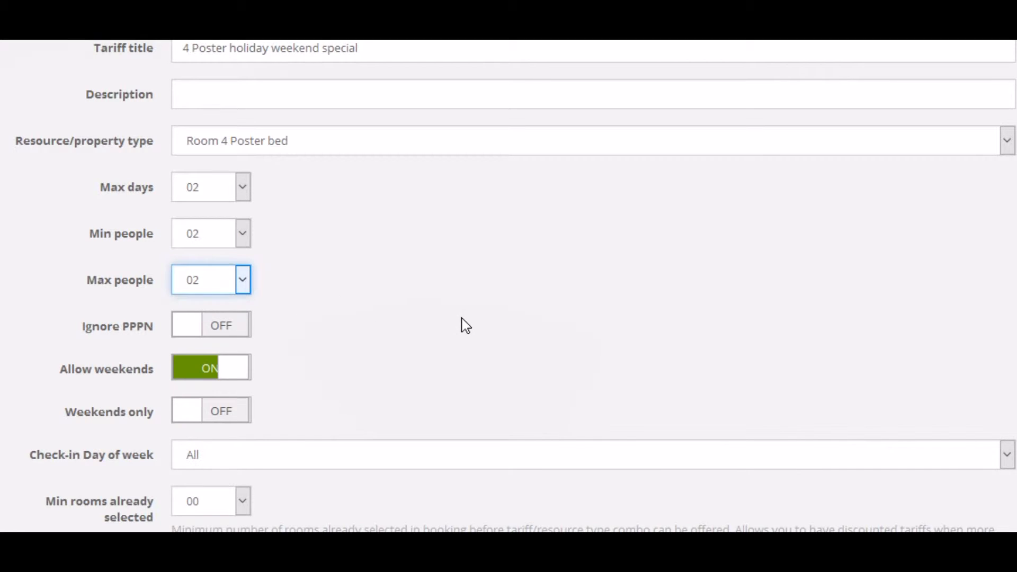
scroll(down, 3)
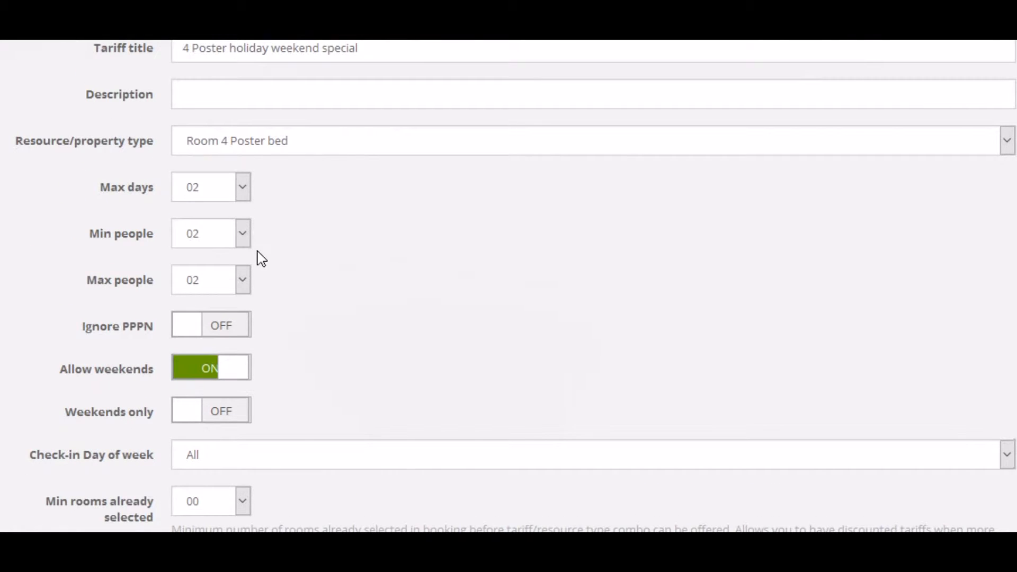
click(211, 280)
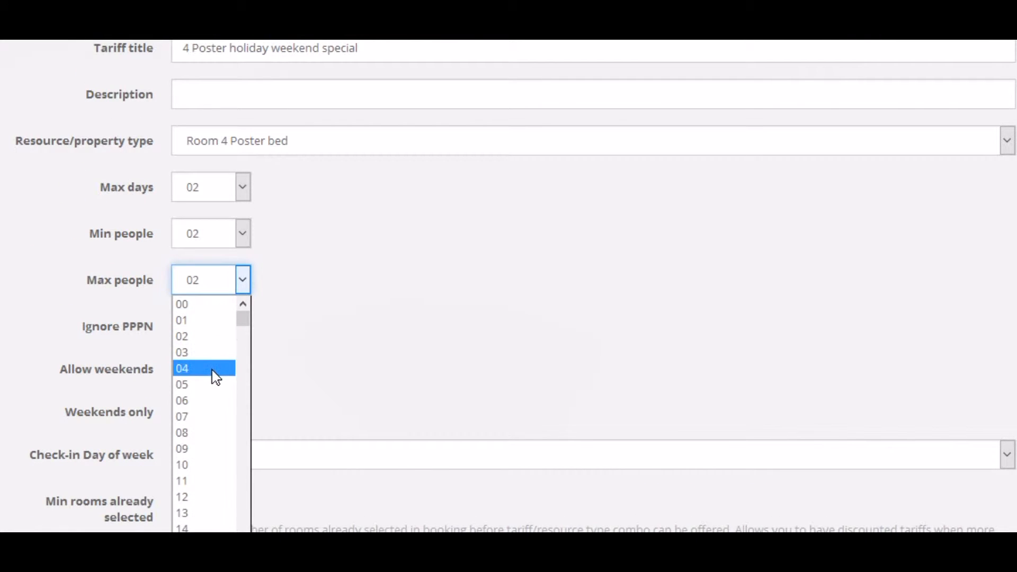
click(185, 368)
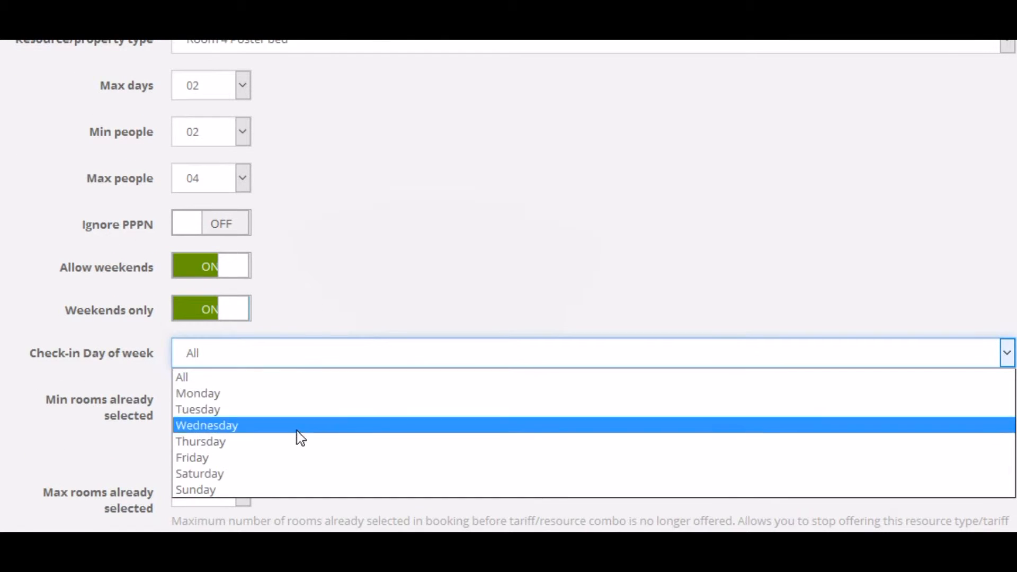
click(192, 458)
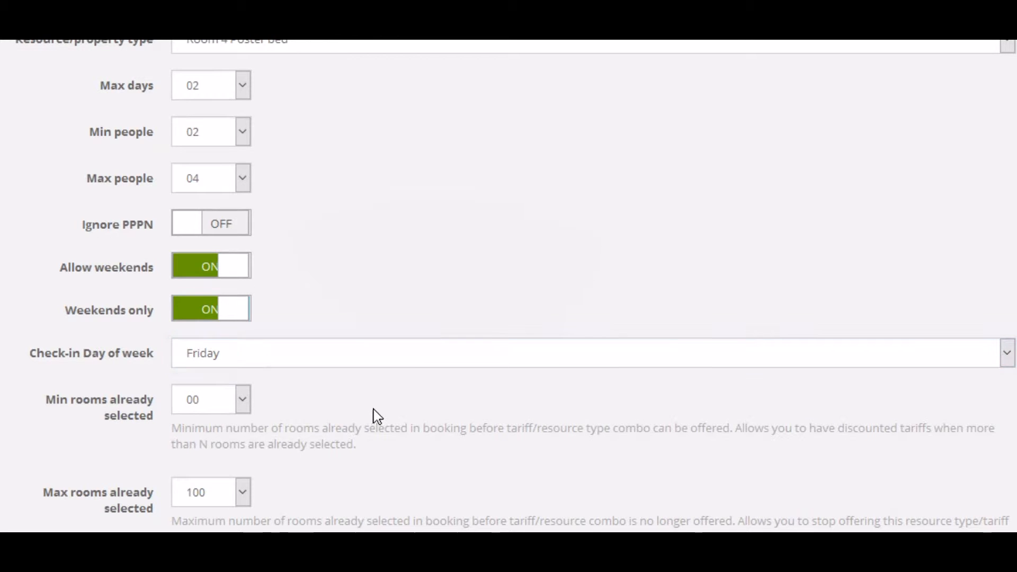
scroll(down, 3)
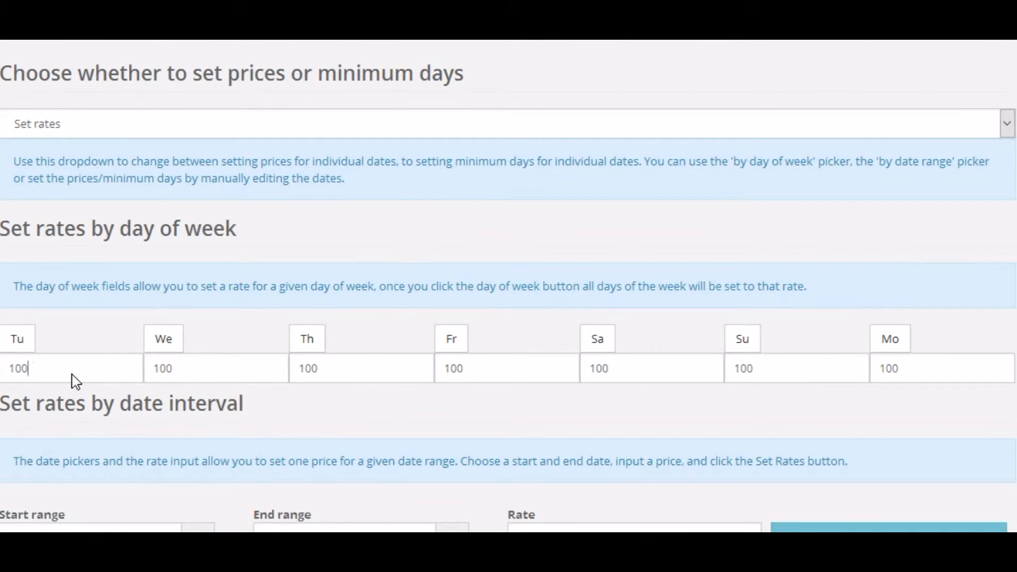
Step: Rate 120 on Fridays and Saturdays, 0 on other days, applied across the calendar
double_click(18, 368)
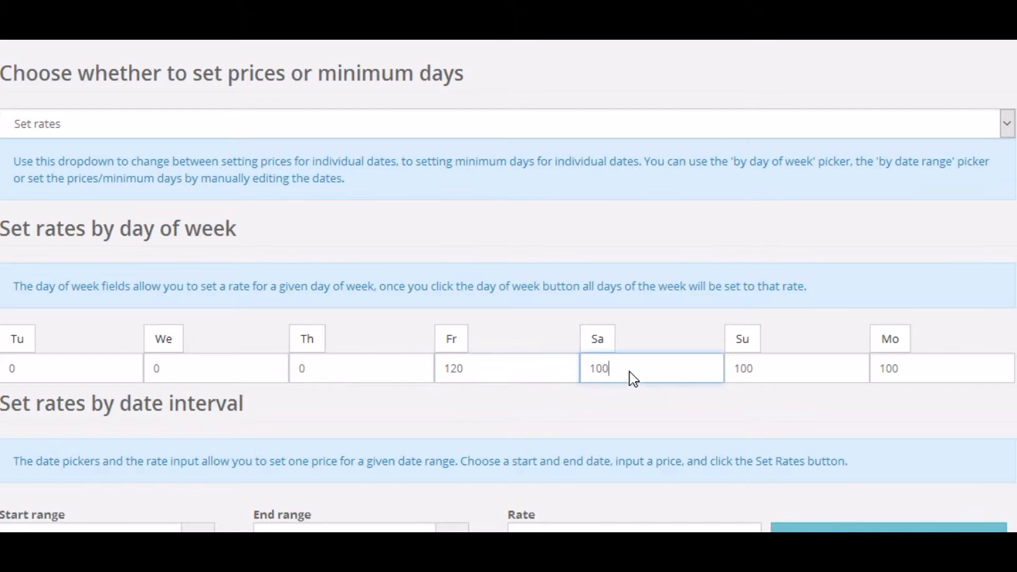
text(120)
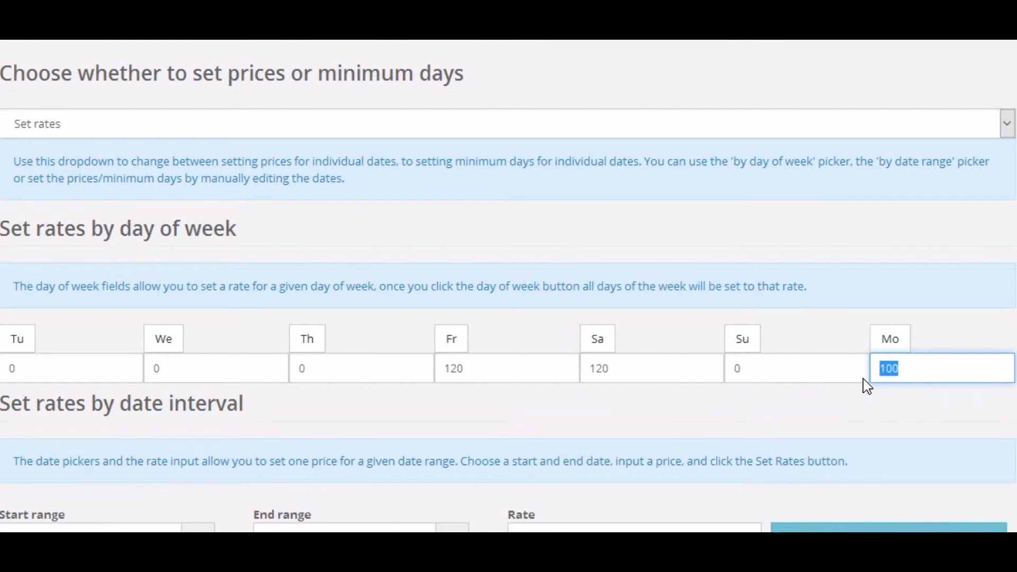
scroll(down, 3)
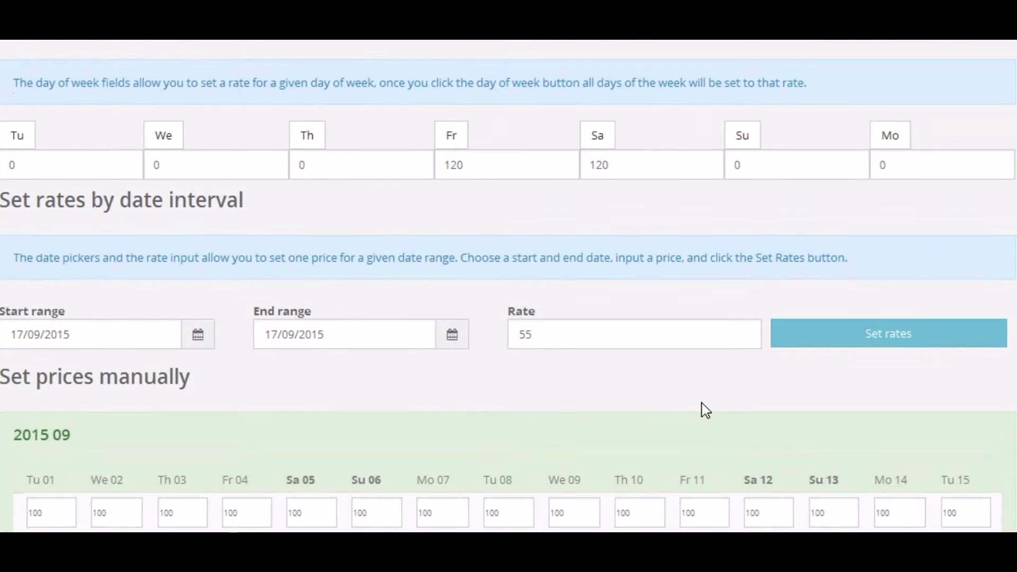
click(17, 135)
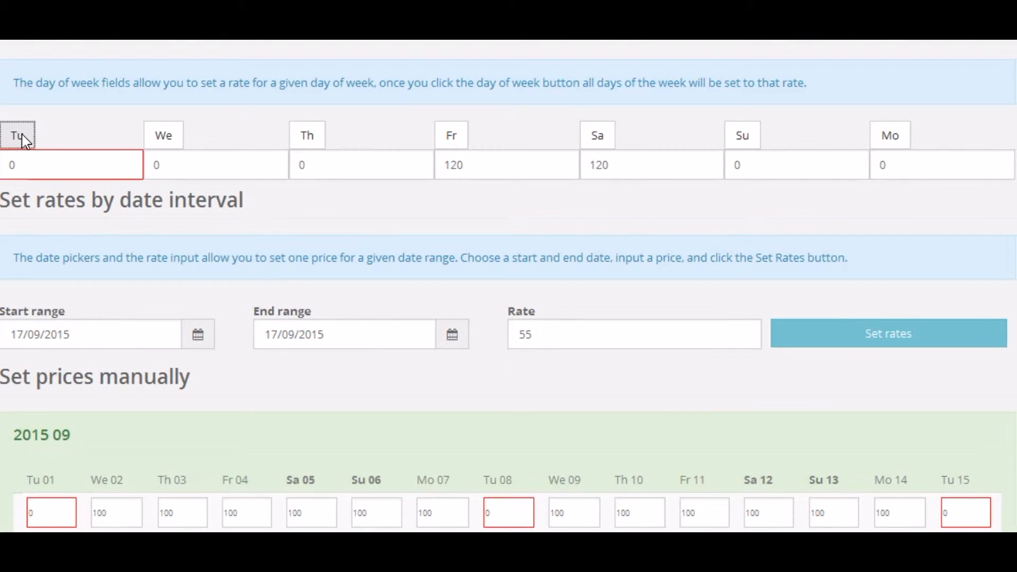
click(163, 135)
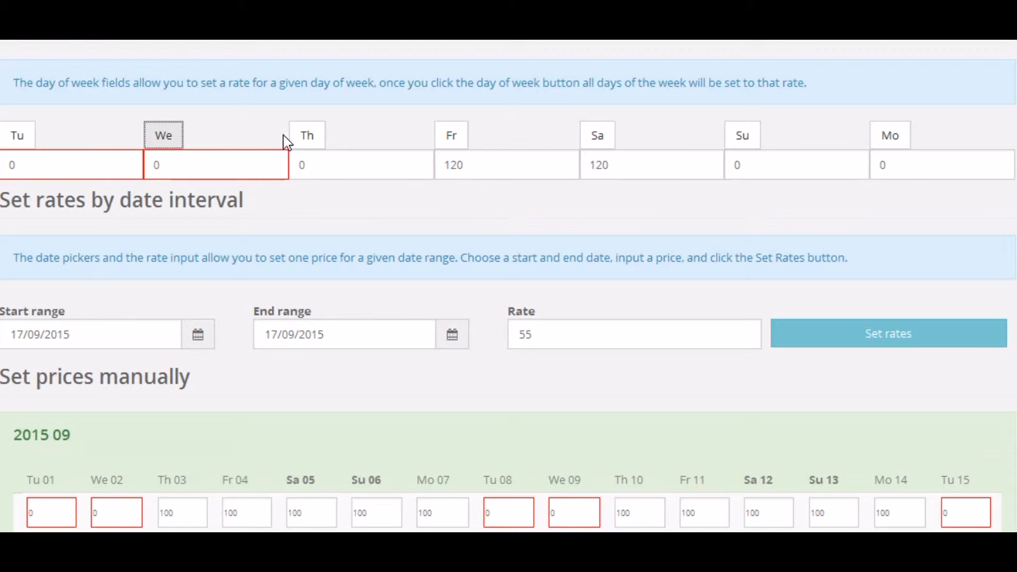
click(451, 135)
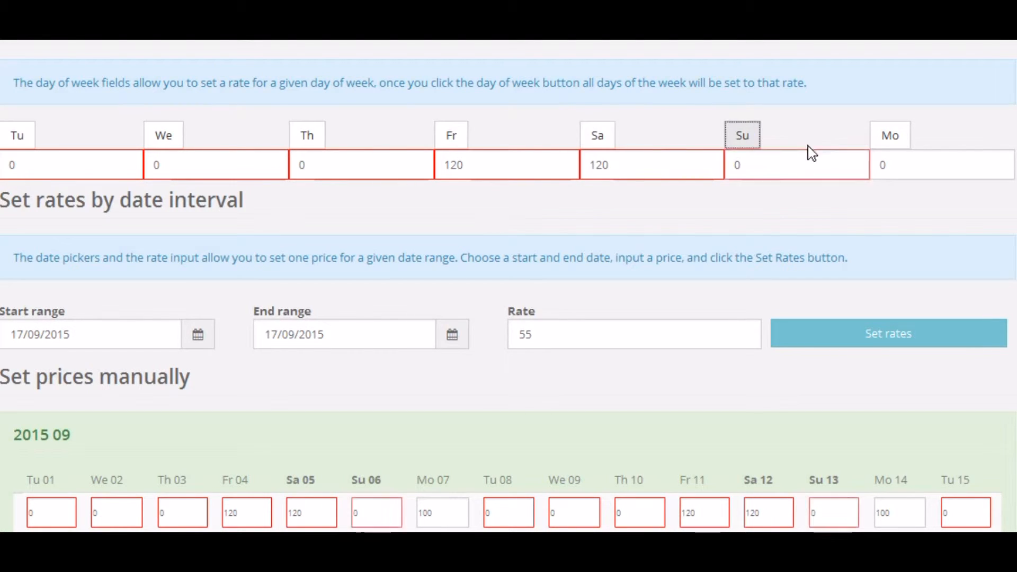
scroll(down, 3)
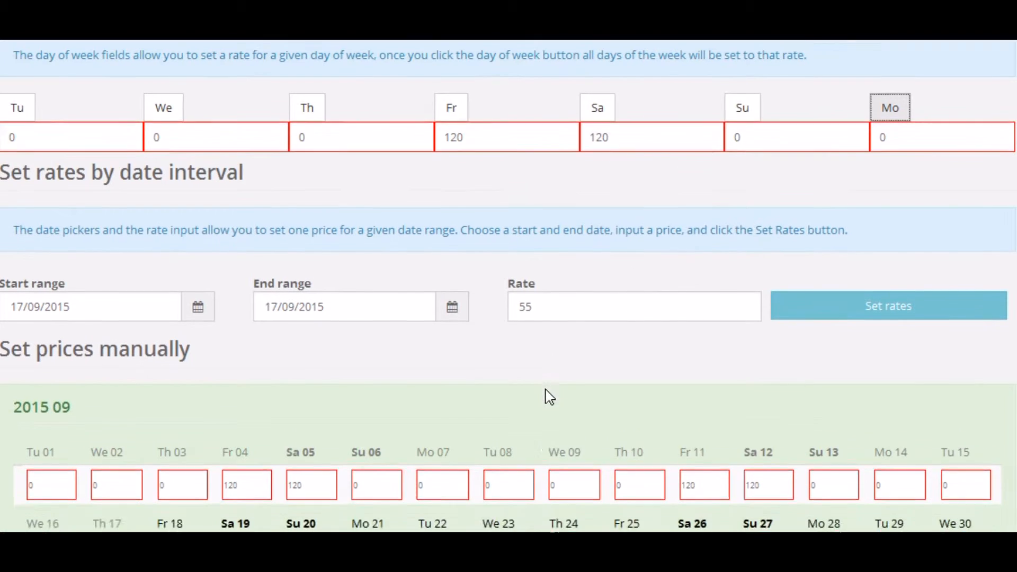
scroll(down, 3)
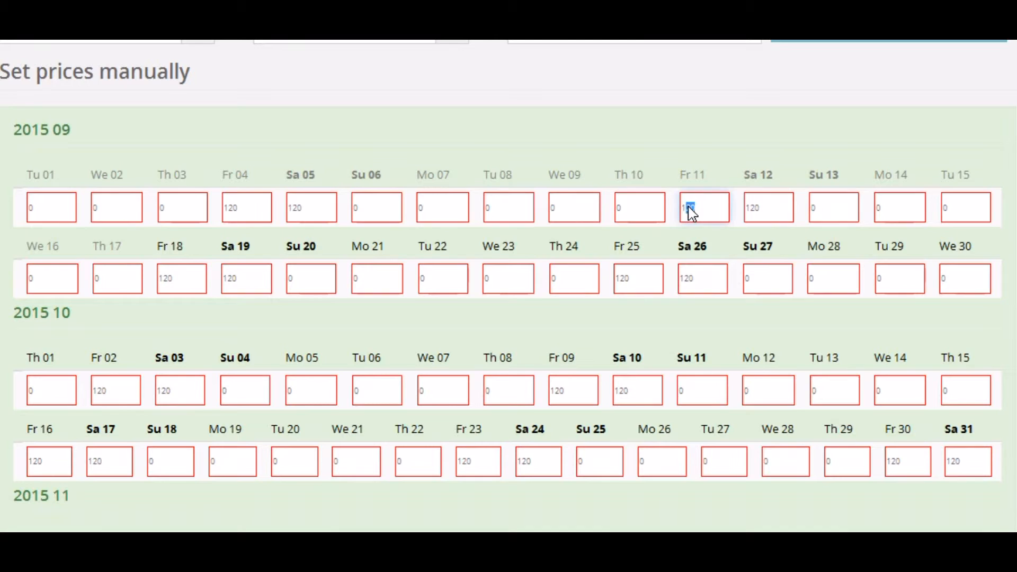
Step: Override 11–12 September to 150 and 18–19 September to 90, then save the tariff
text(150)
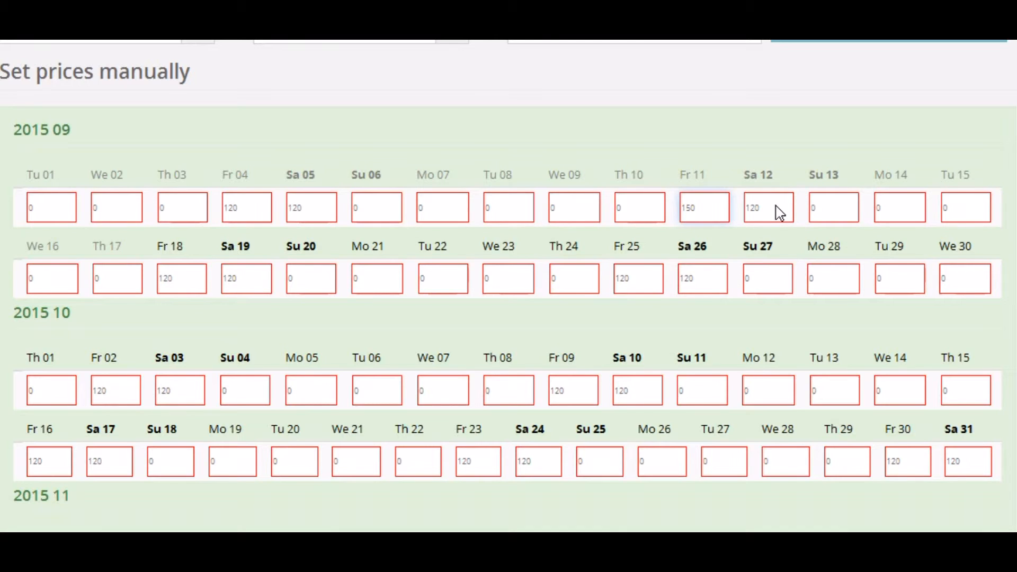
text(150)
click(246, 279)
text(90)
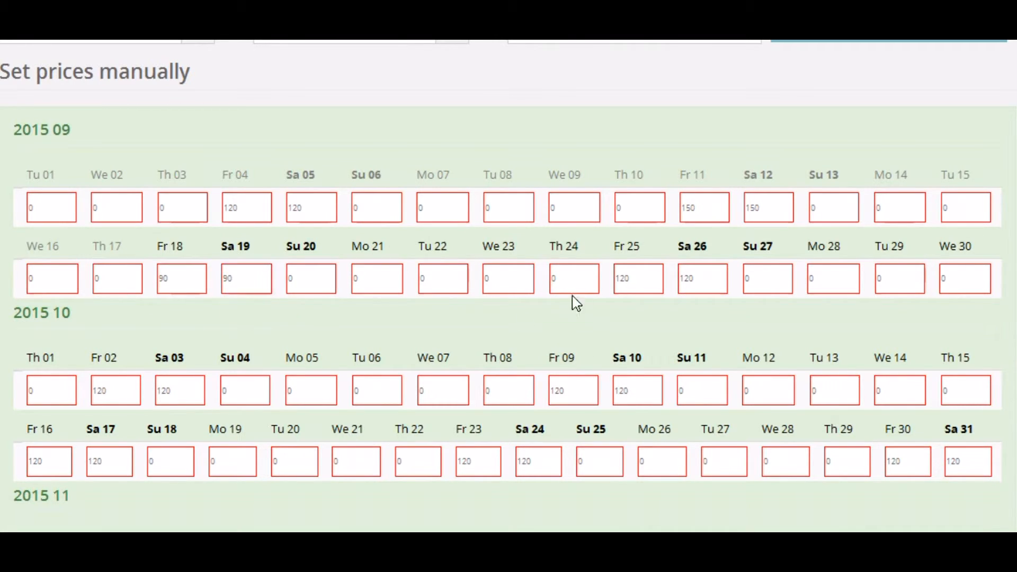
scroll(down, 3)
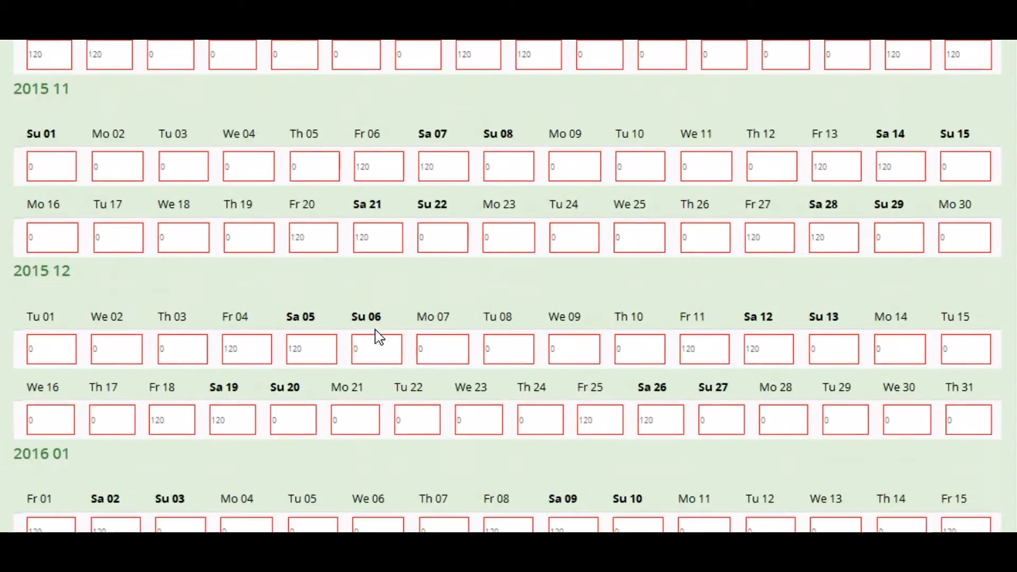
scroll(down, 3)
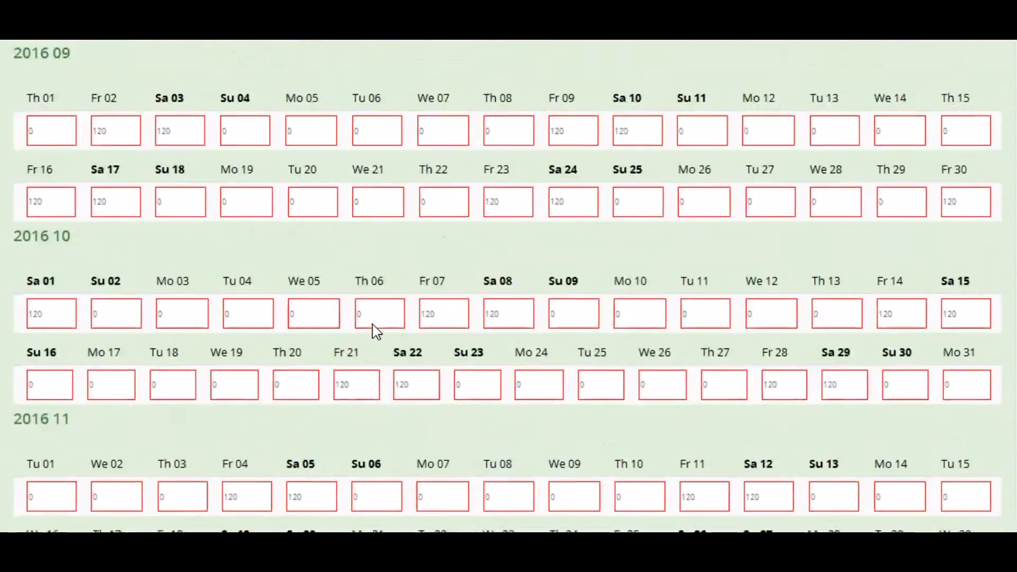
scroll(down, 3)
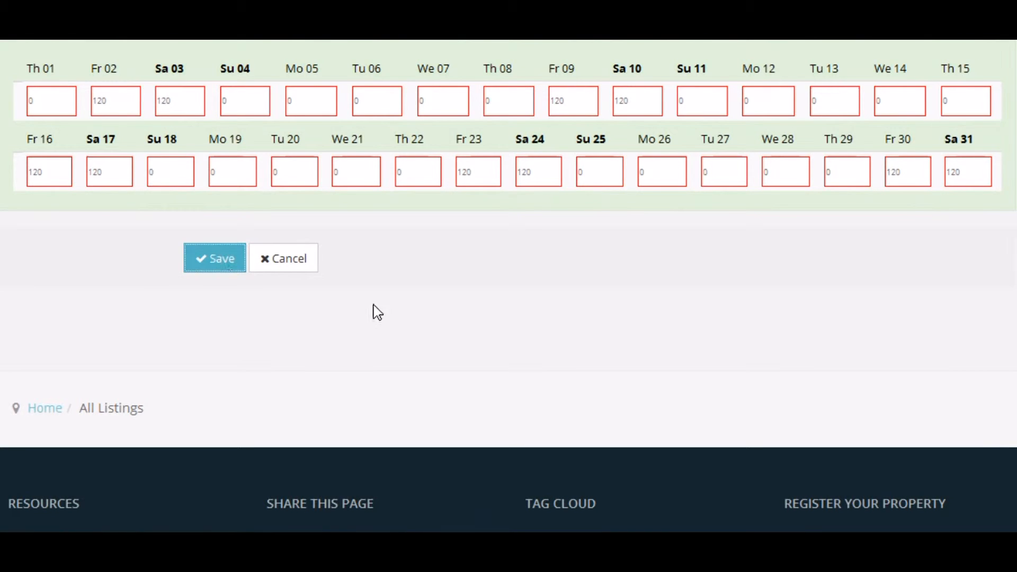
mouse_move(463, 312)
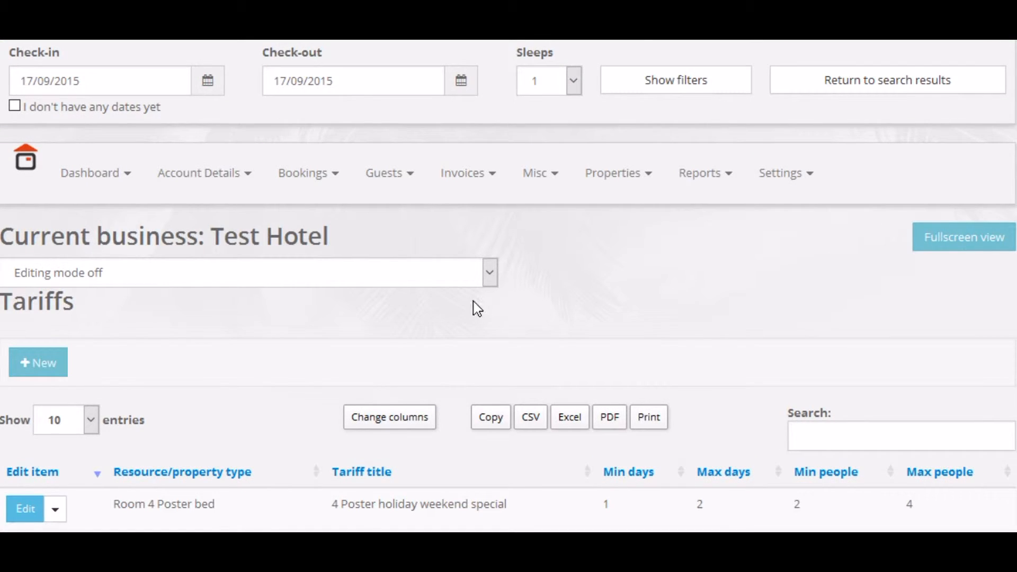
mouse_move(560, 304)
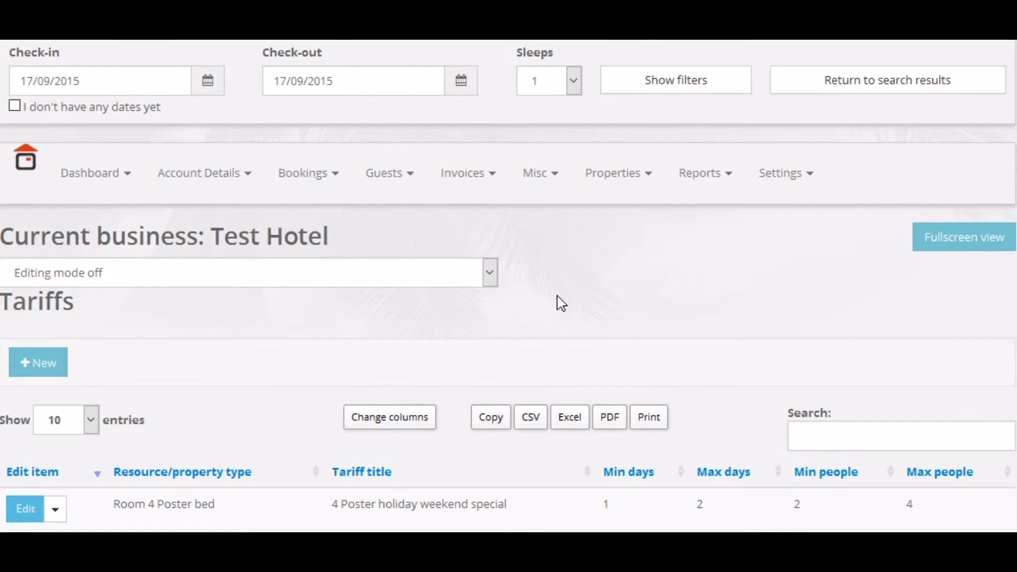
Step: Start a second new tariff from the Tariffs page
scroll(down, 3)
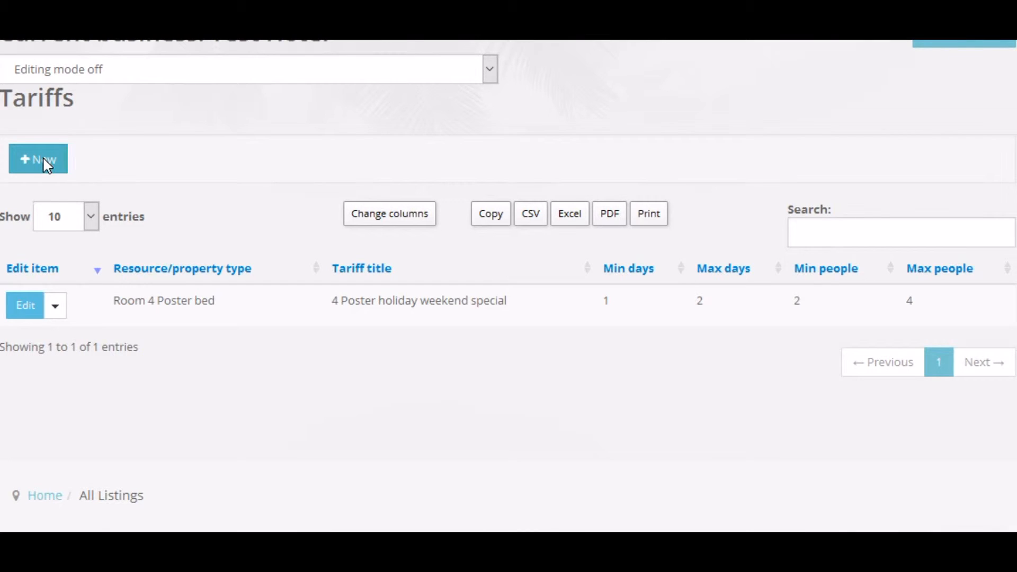
mouse_move(234, 367)
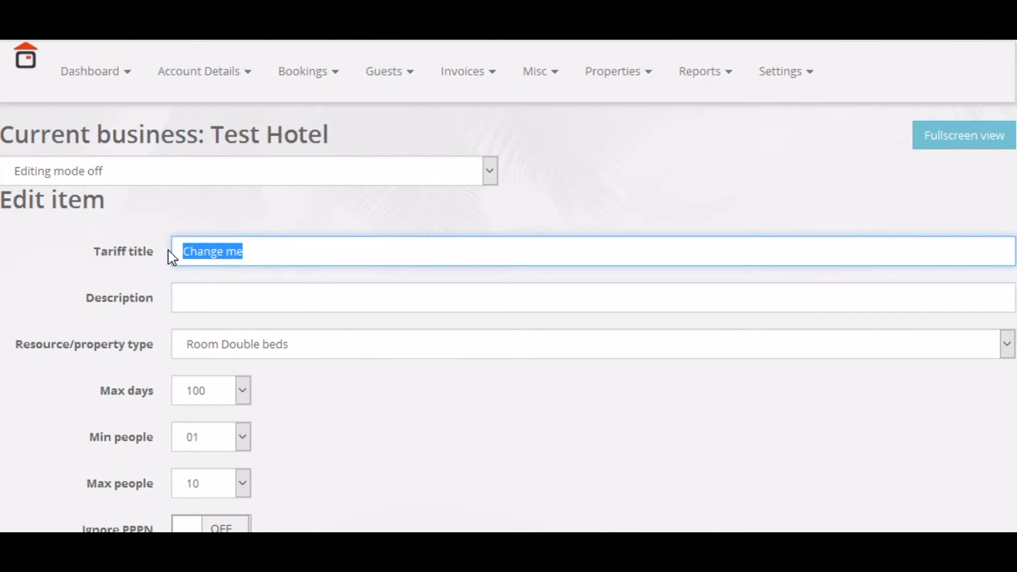
Step: Title it '4 Poster week long stay' with max 7 days, 2–6 people, weekends allowed
text(4)
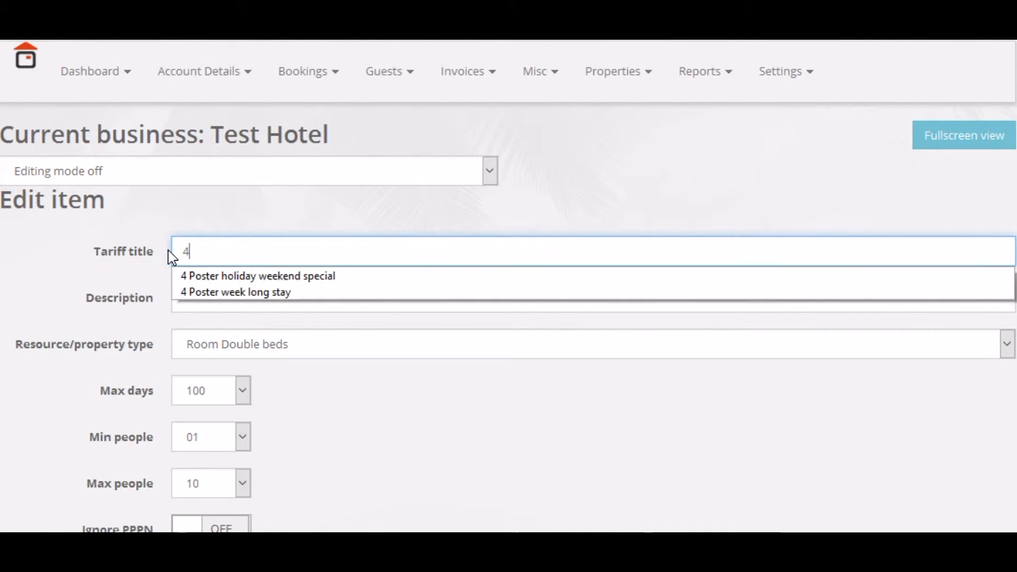
click(235, 292)
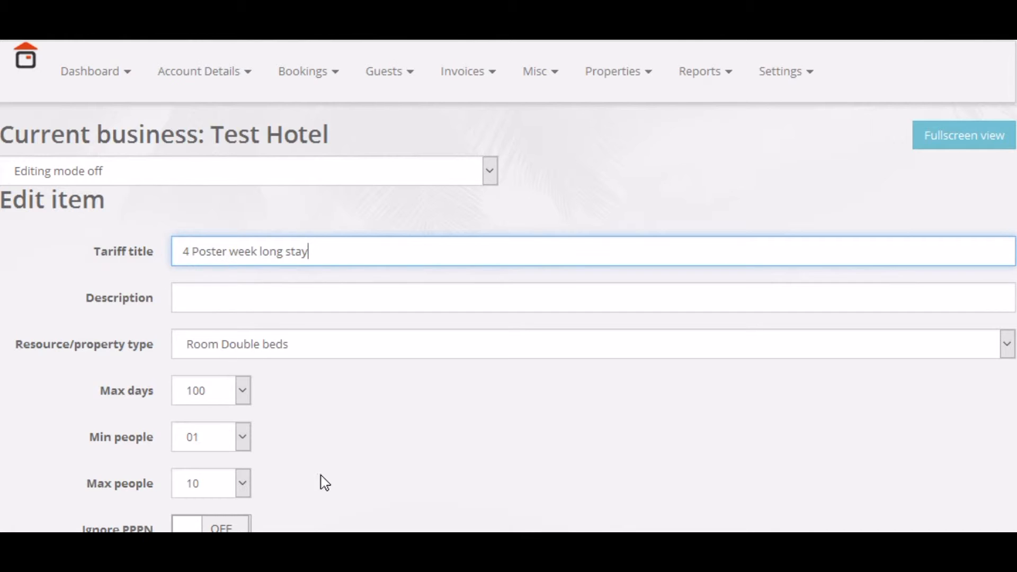
click(243, 390)
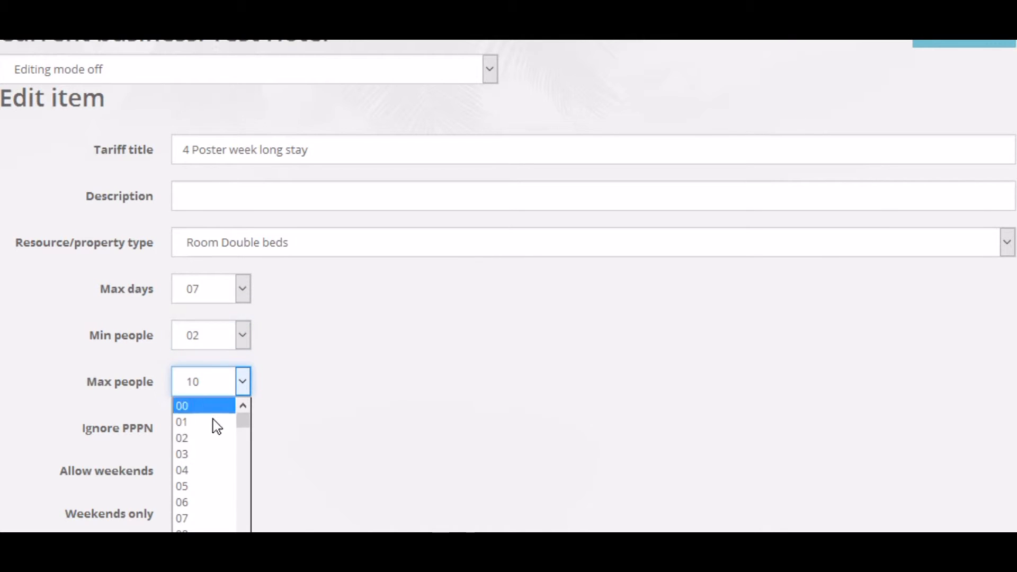
mouse_move(205, 449)
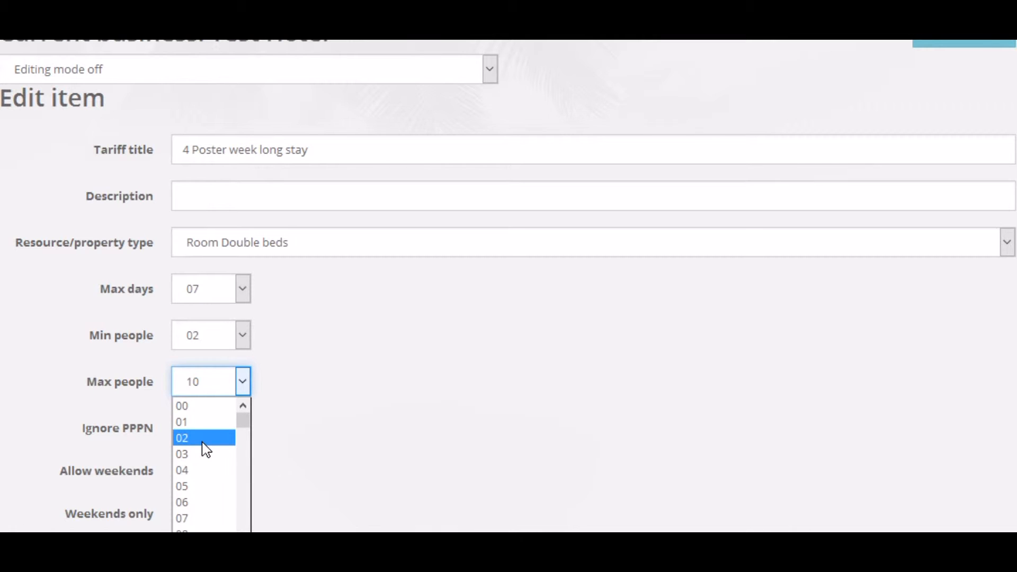
click(182, 437)
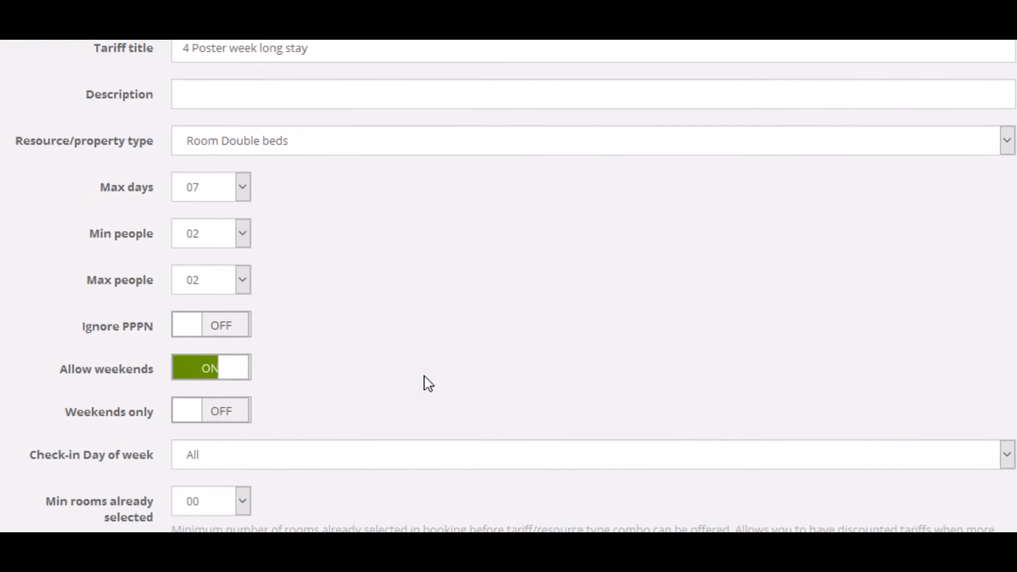
click(209, 280)
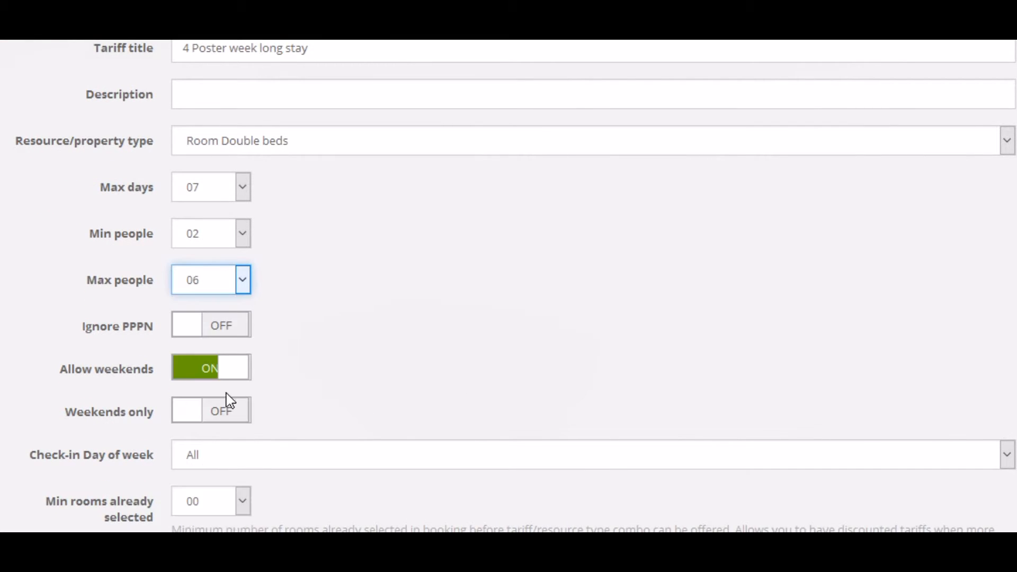
scroll(down, 3)
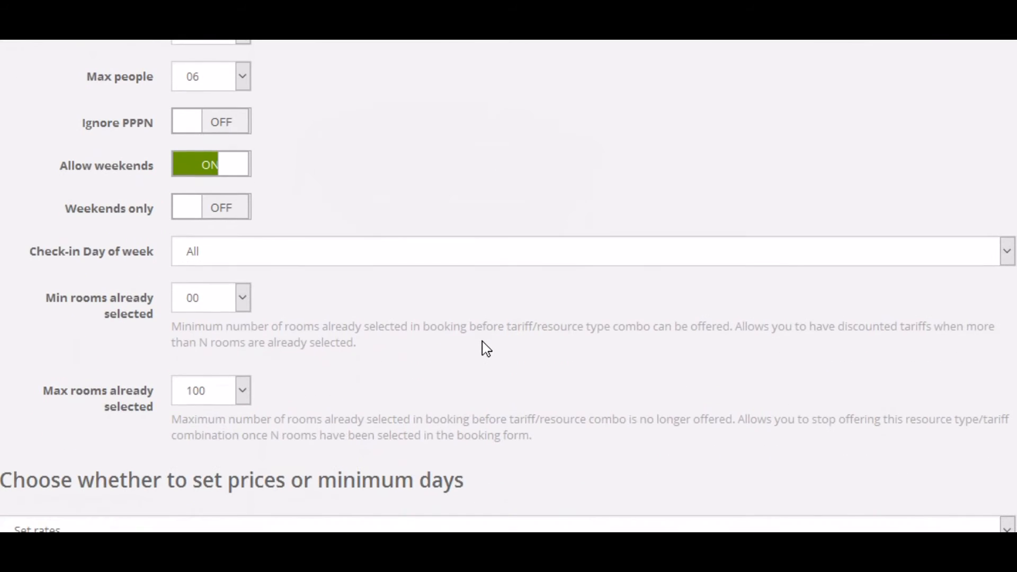
mouse_move(188, 184)
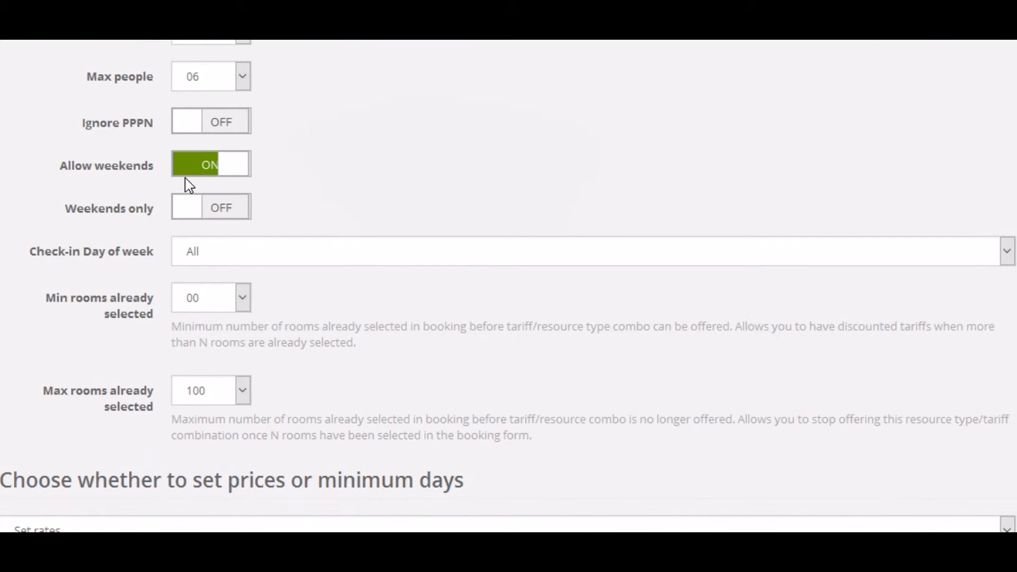
mouse_move(433, 298)
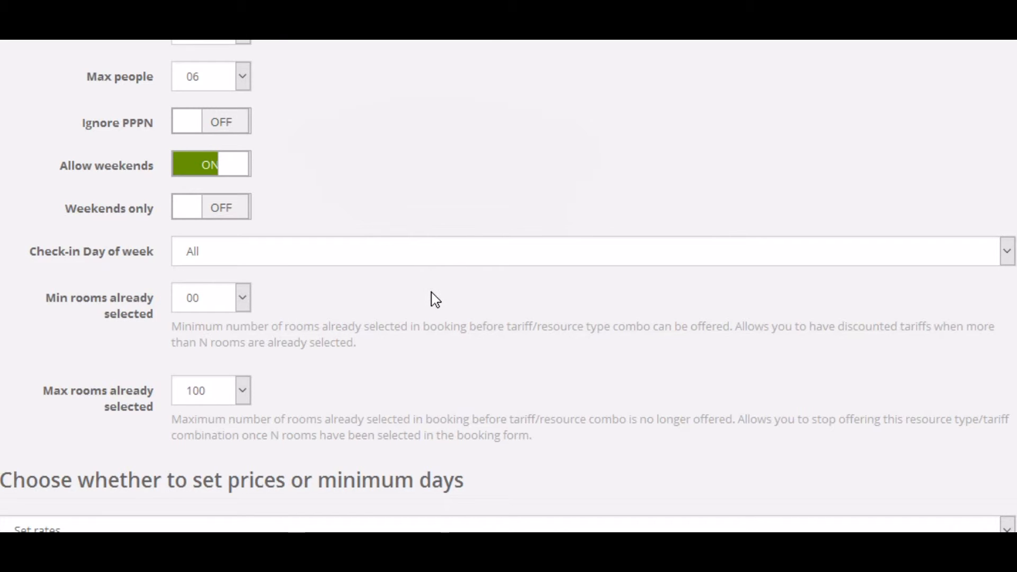
Step: Rate 90 Tuesday–Friday, 110 Saturday–Sunday, 100 Monday, applied across the calendar
scroll(down, 3)
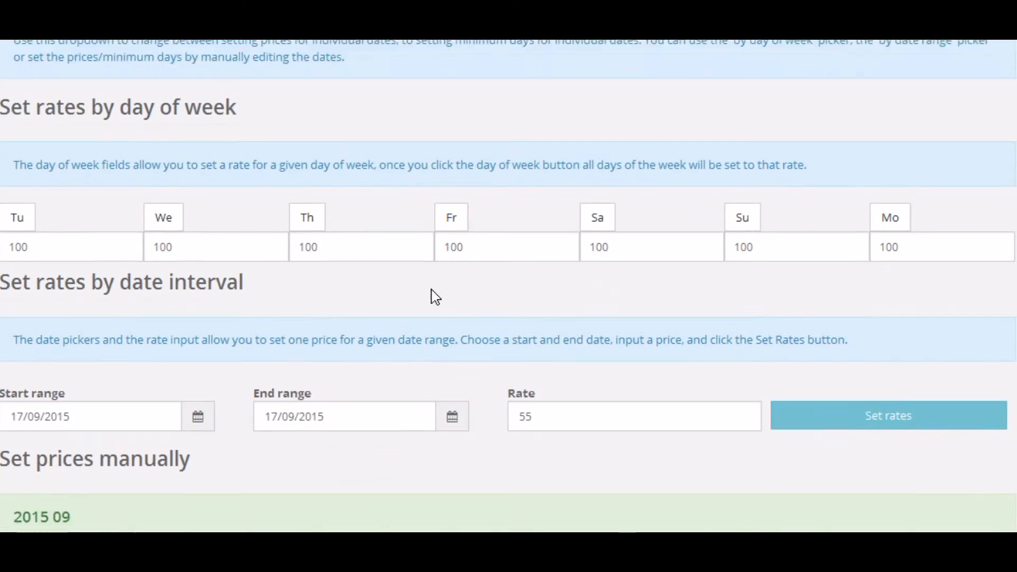
scroll(down, 3)
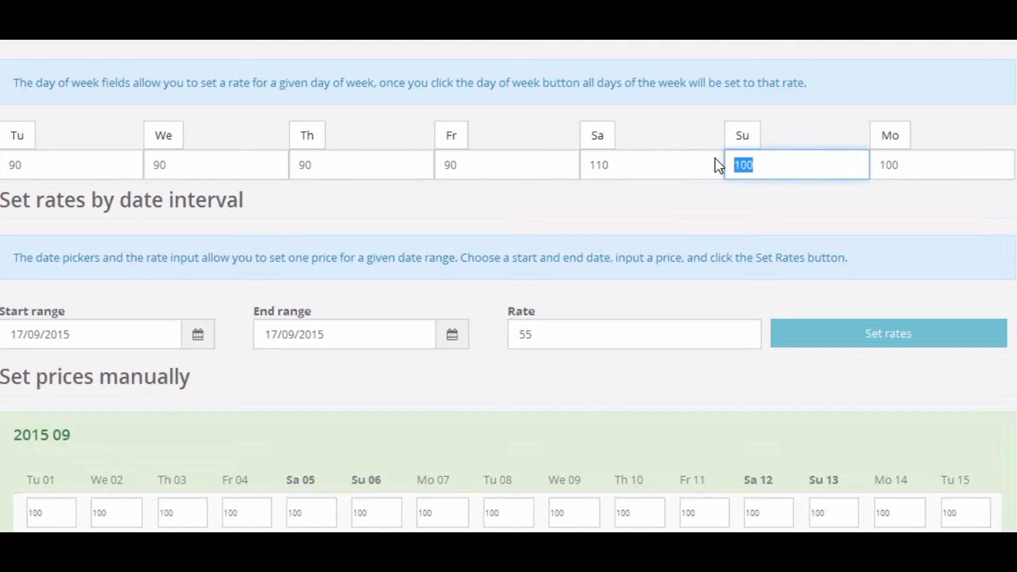
text(110)
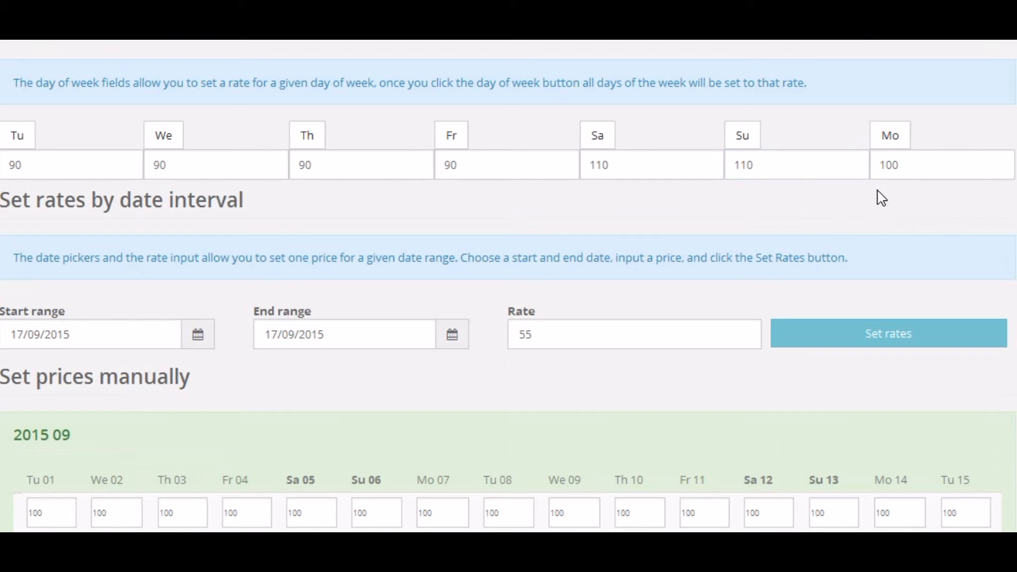
mouse_move(780, 223)
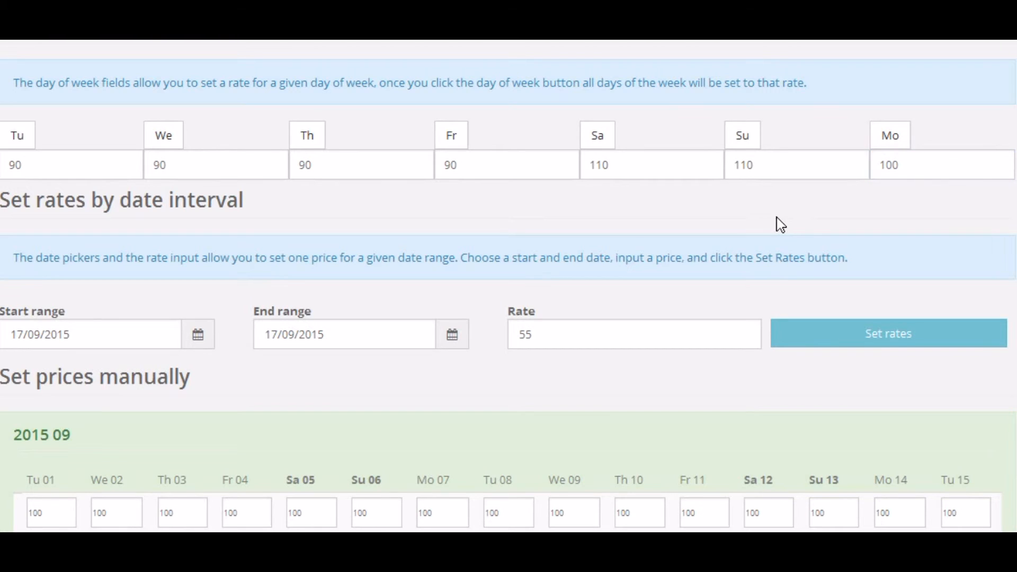
click(17, 135)
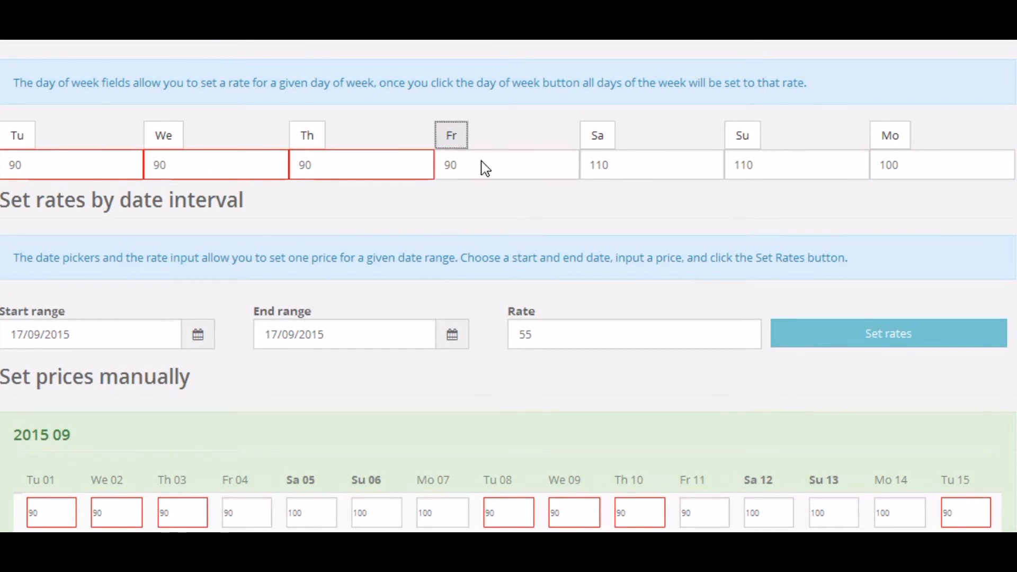
click(741, 135)
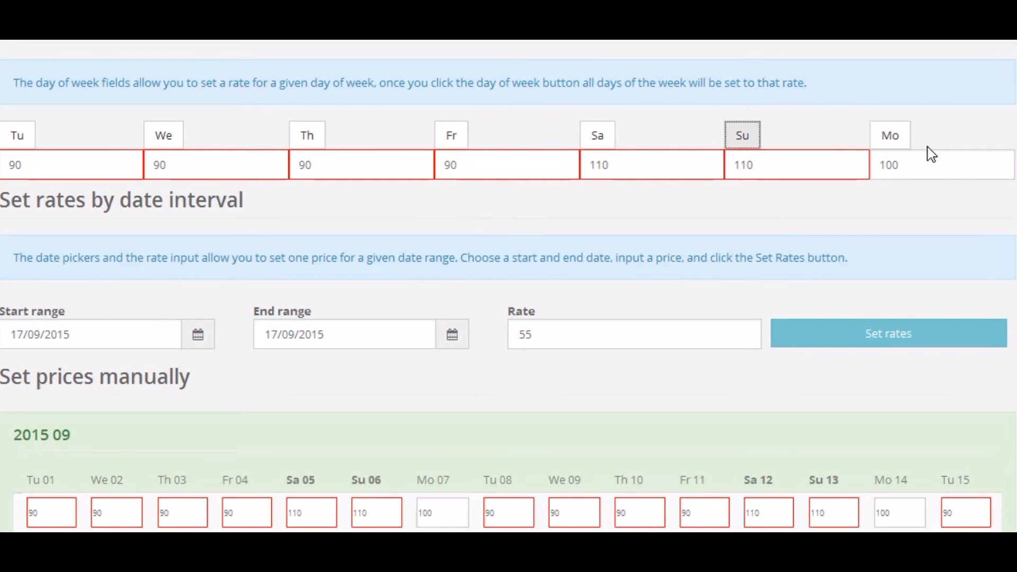
scroll(down, 3)
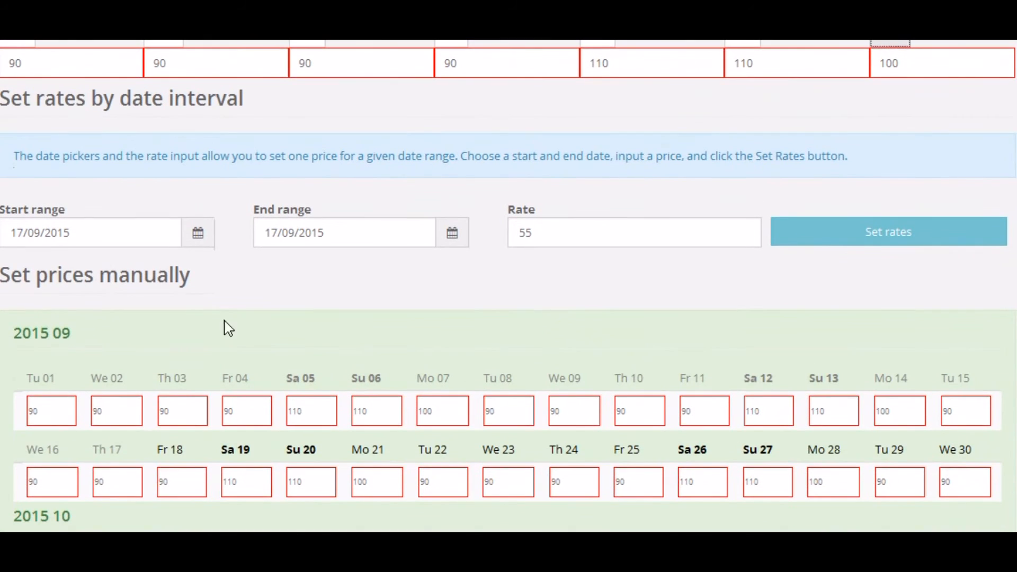
Step: Choose a date range from 20 December 2015 to 2 January 2016
click(91, 232)
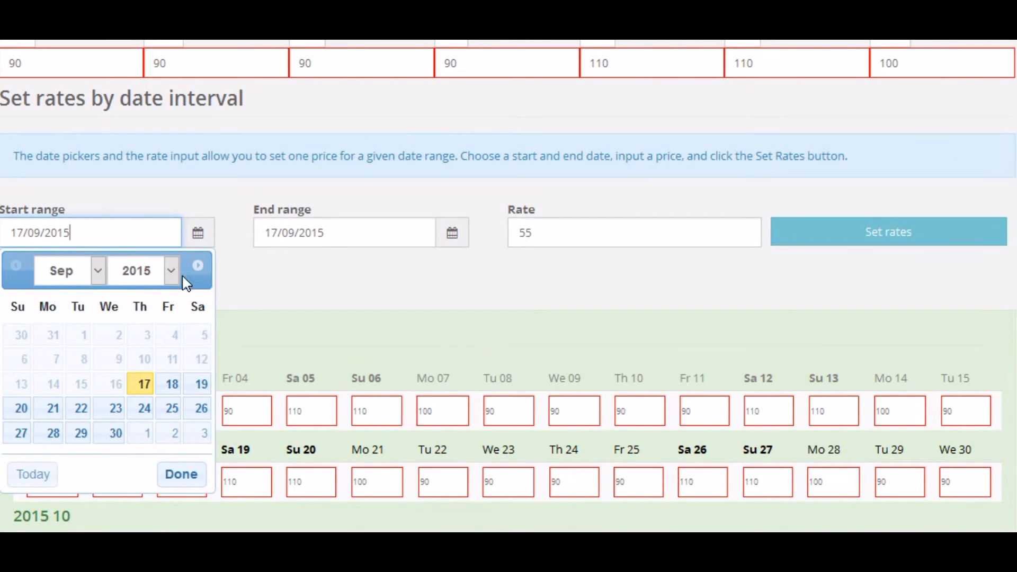
click(197, 265)
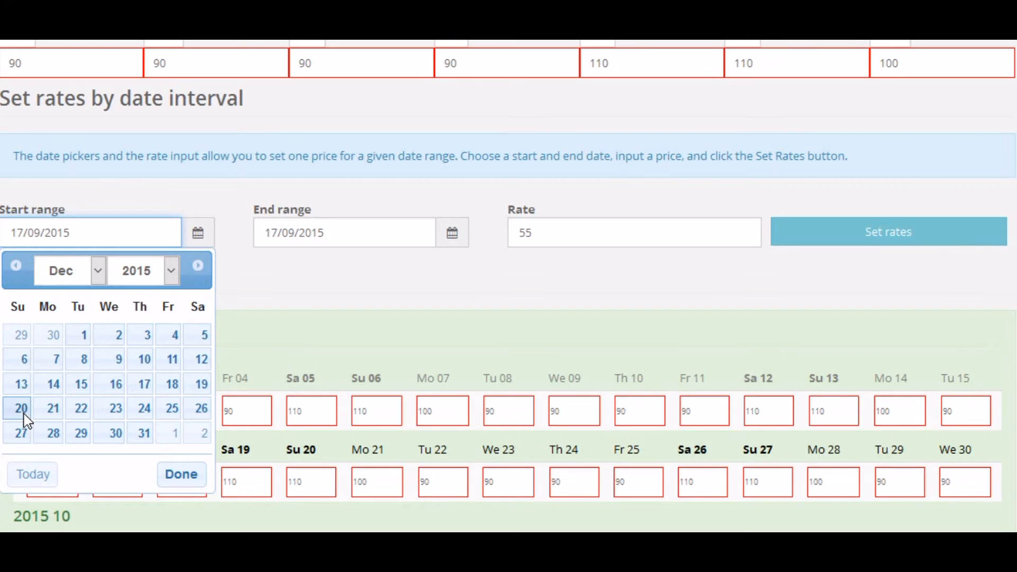
click(20, 408)
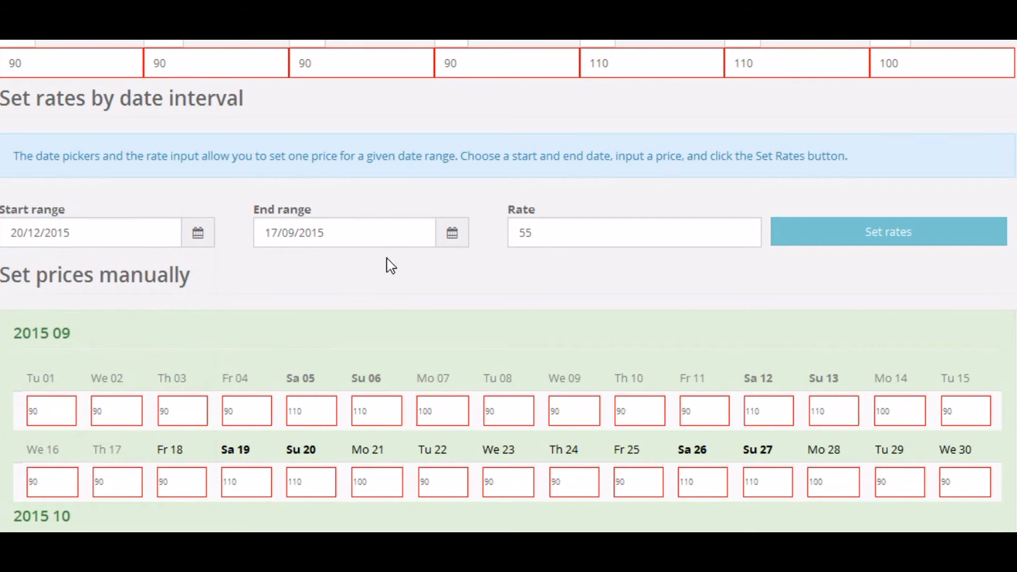
click(344, 232)
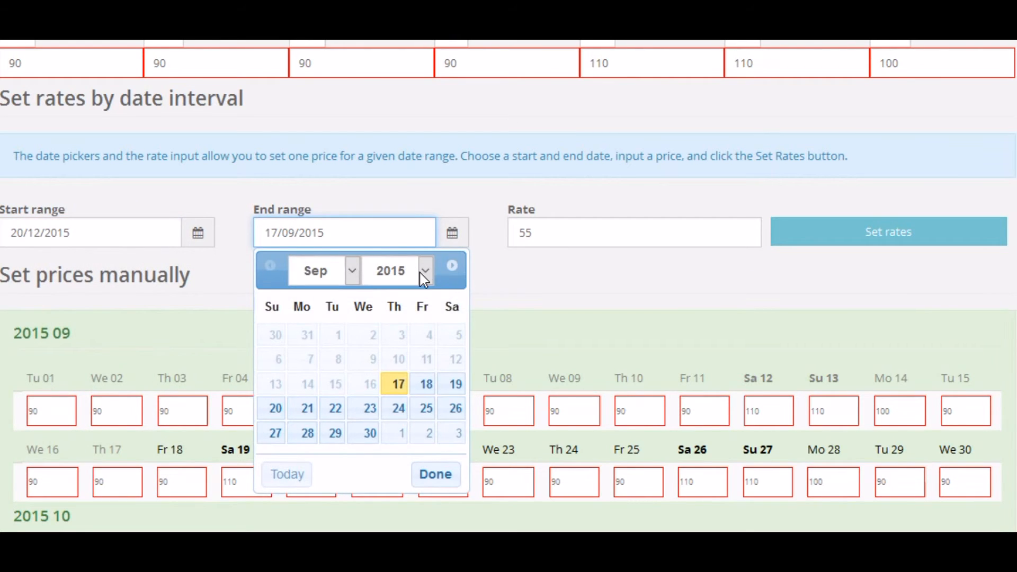
click(452, 265)
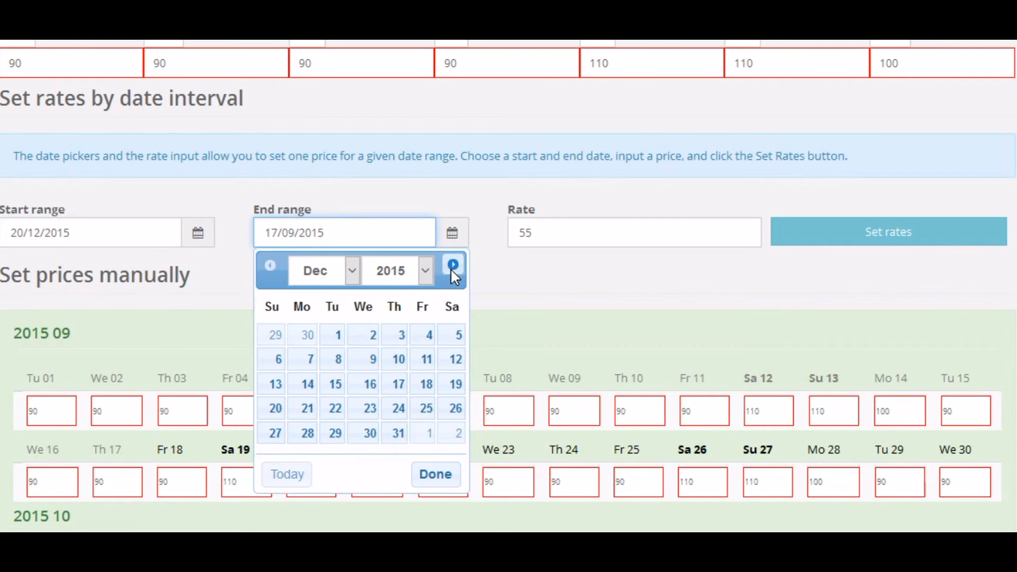
click(452, 265)
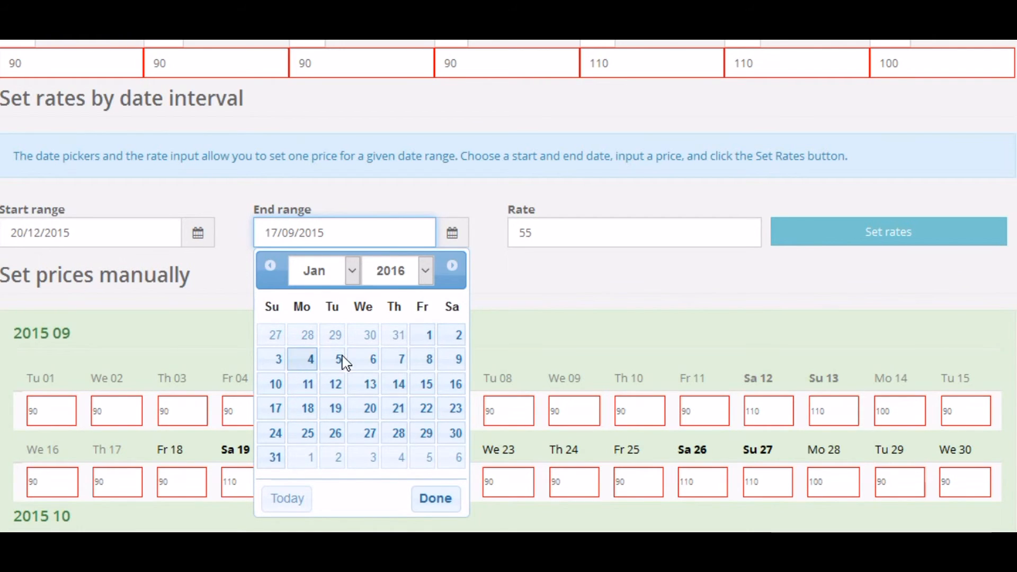
click(451, 334)
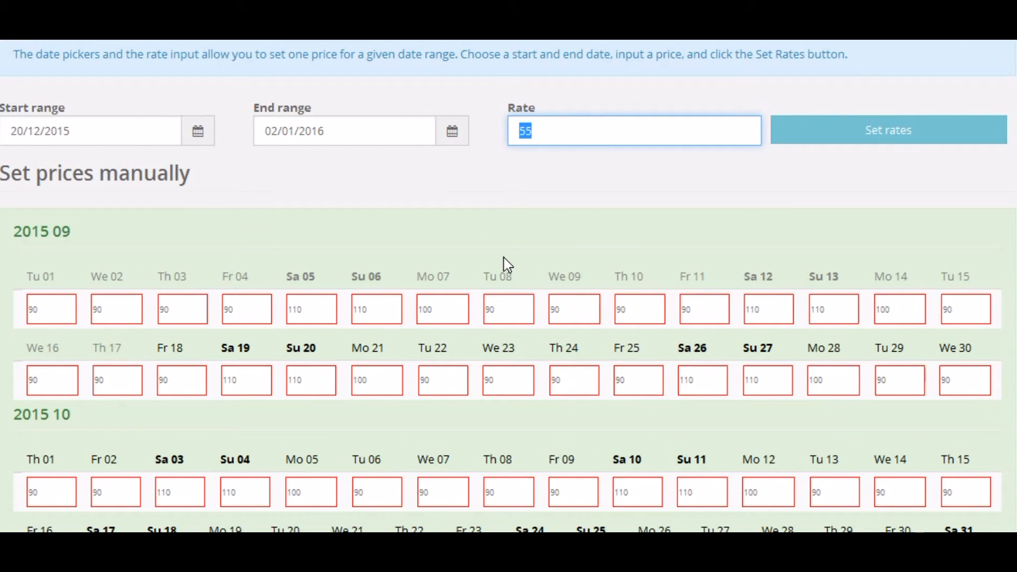
Step: Apply a Christmas rate of 130 to that range
text(130)
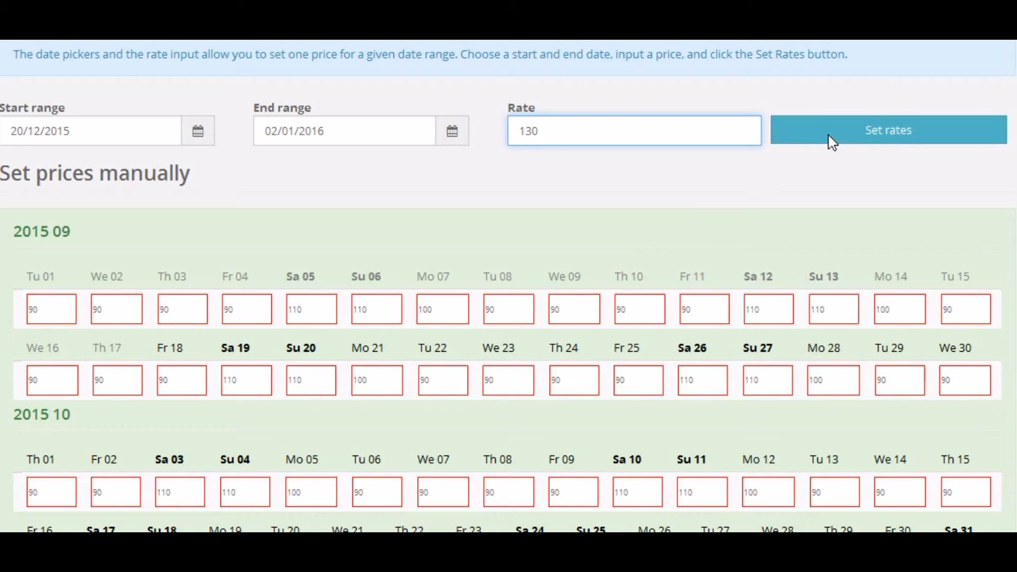
scroll(down, 3)
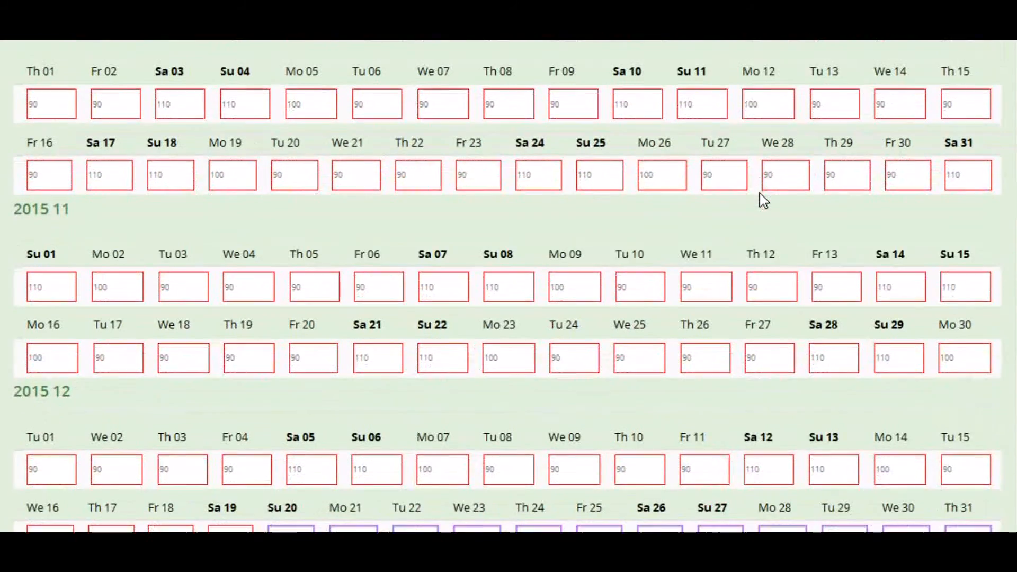
scroll(down, 3)
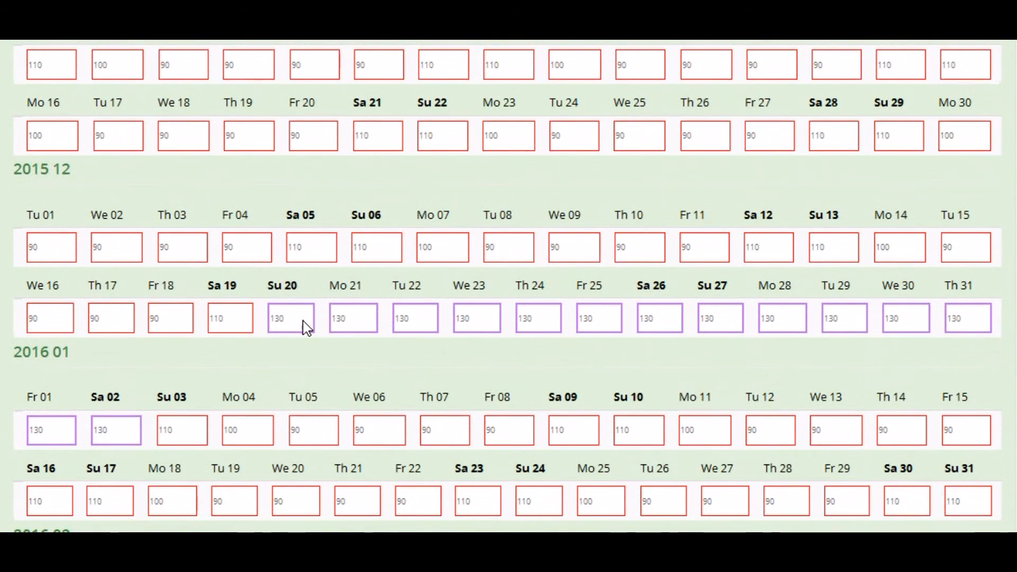
mouse_move(33, 442)
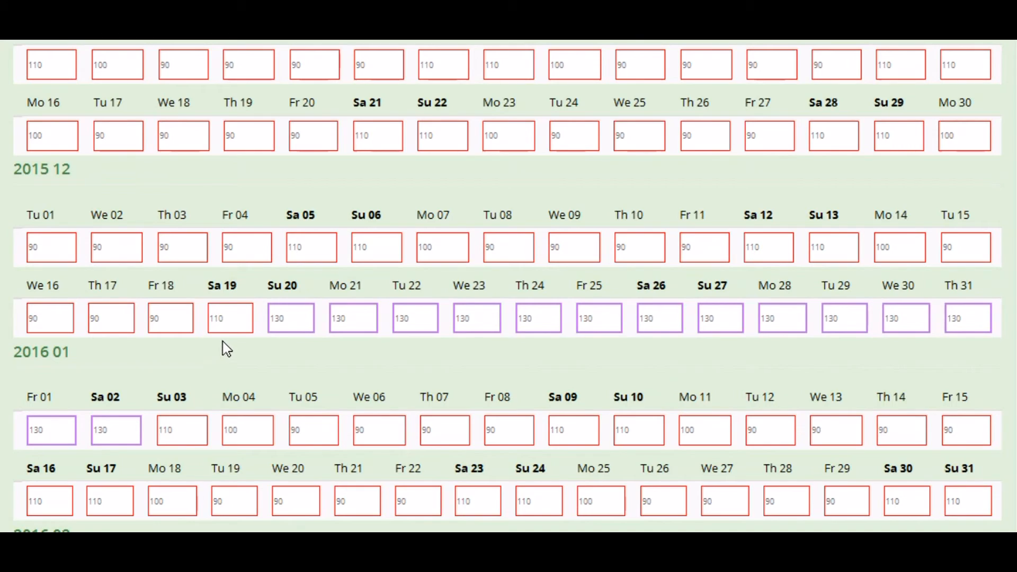
scroll(down, 3)
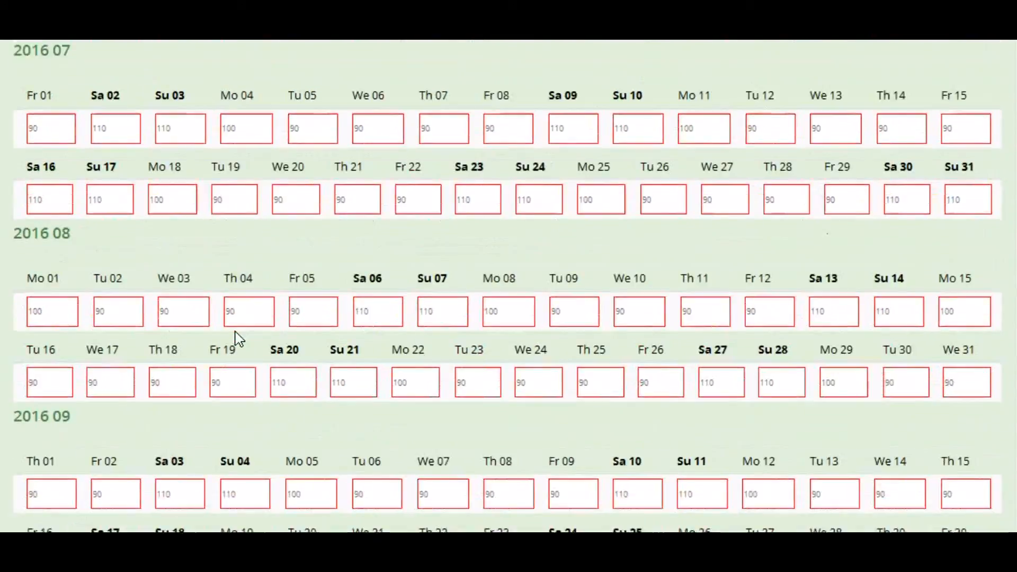
scroll(down, 3)
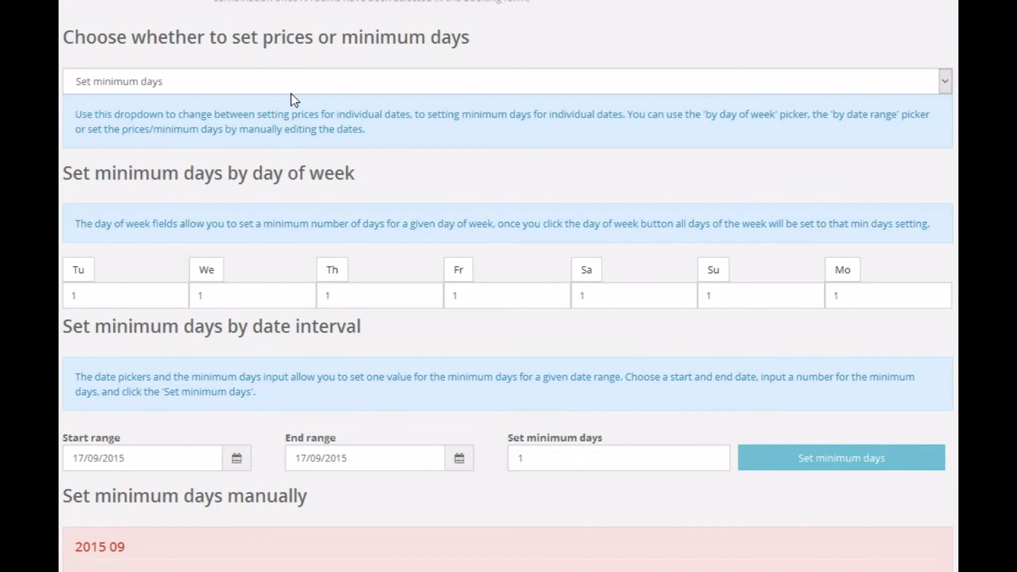
Step: Enter a 14-day minimum stay for 20–26 December 2015 in the minimum-days calendar
click(507, 68)
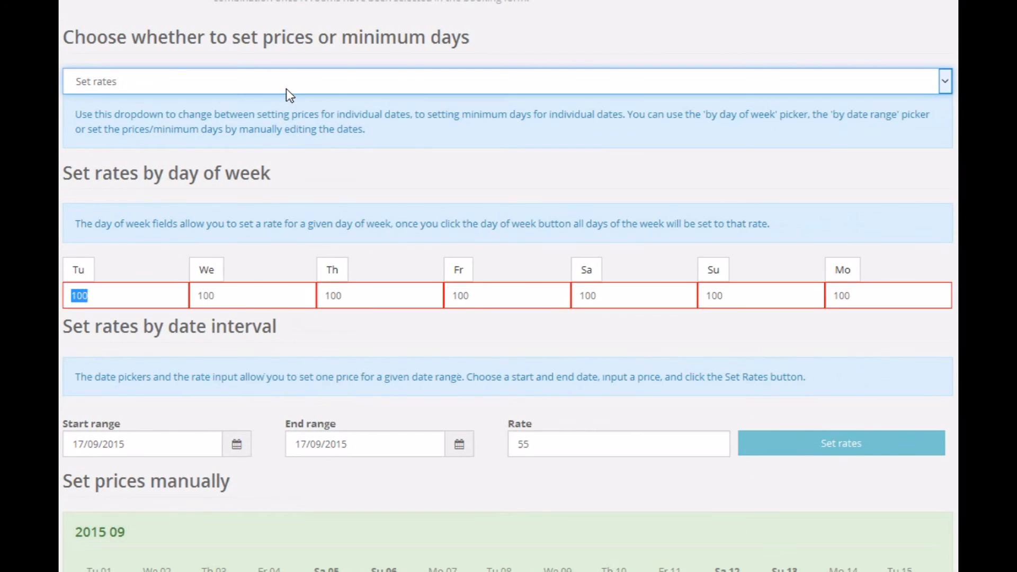
click(508, 74)
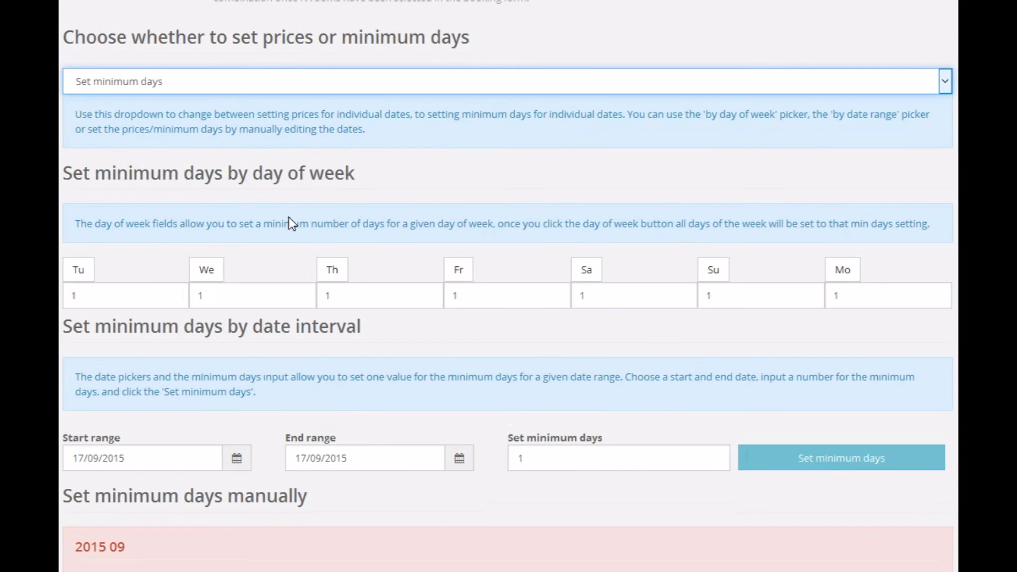
scroll(down, 3)
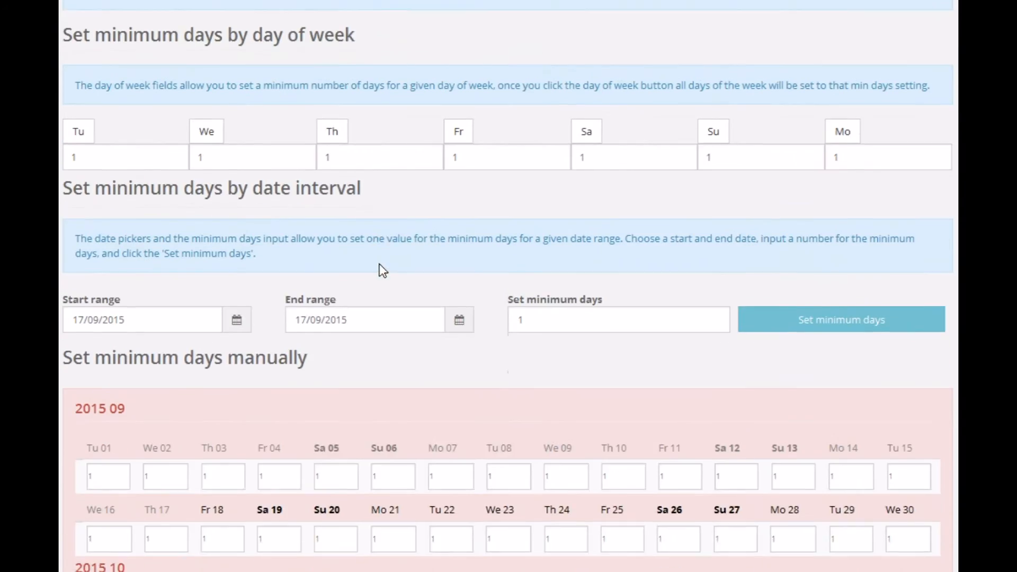
scroll(down, 3)
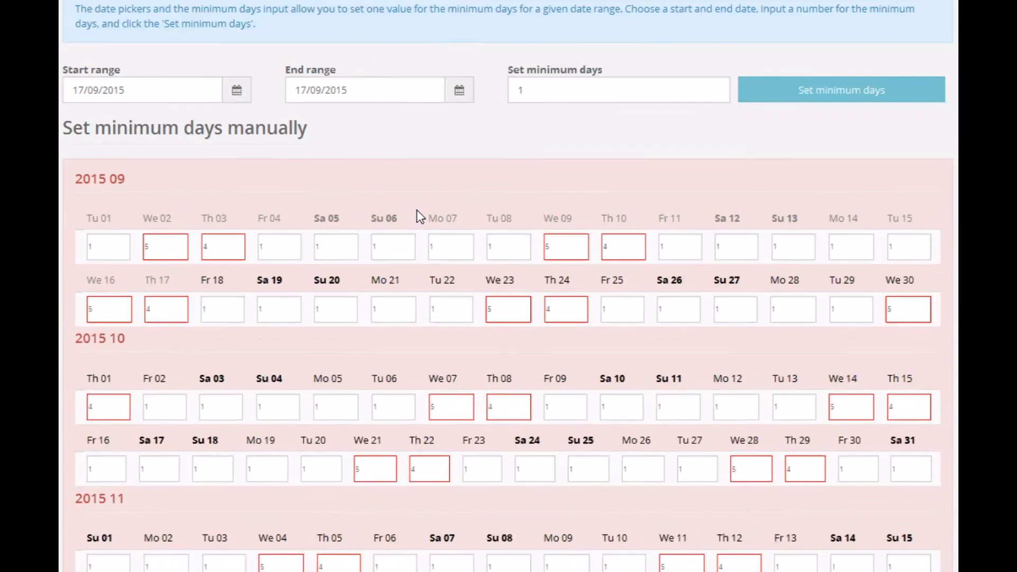
scroll(down, 3)
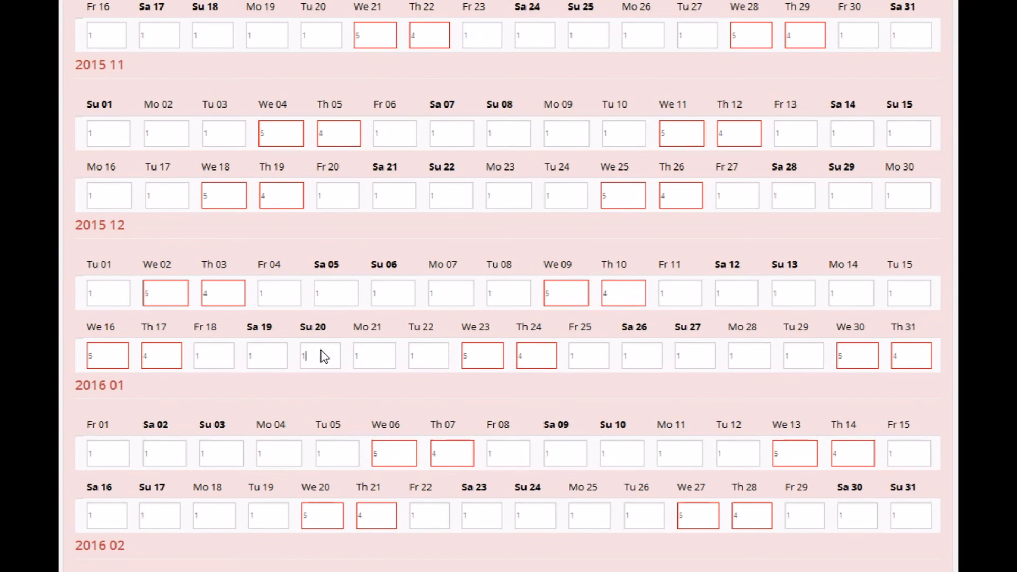
click(320, 355)
text(4)
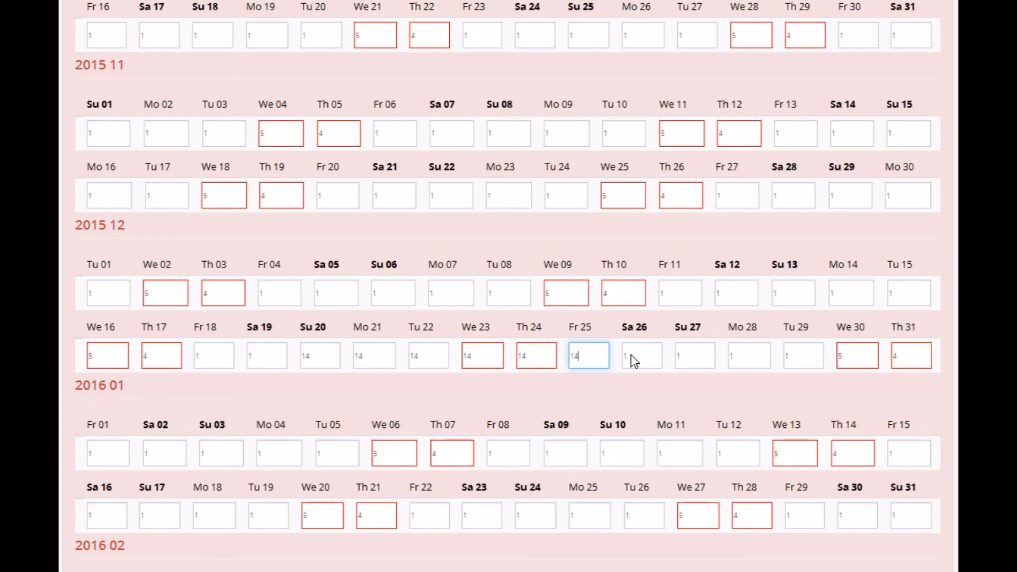
click(642, 355)
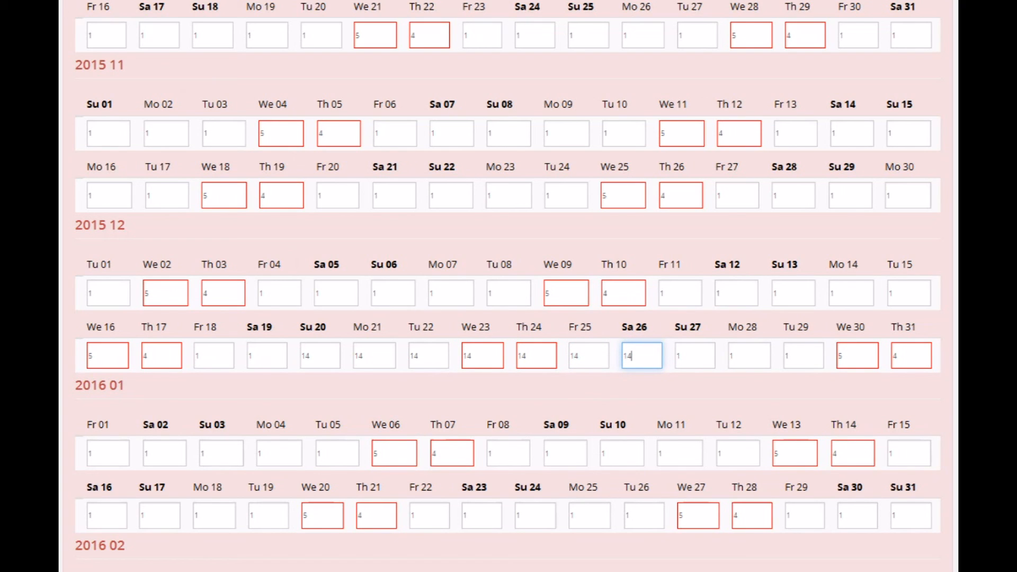